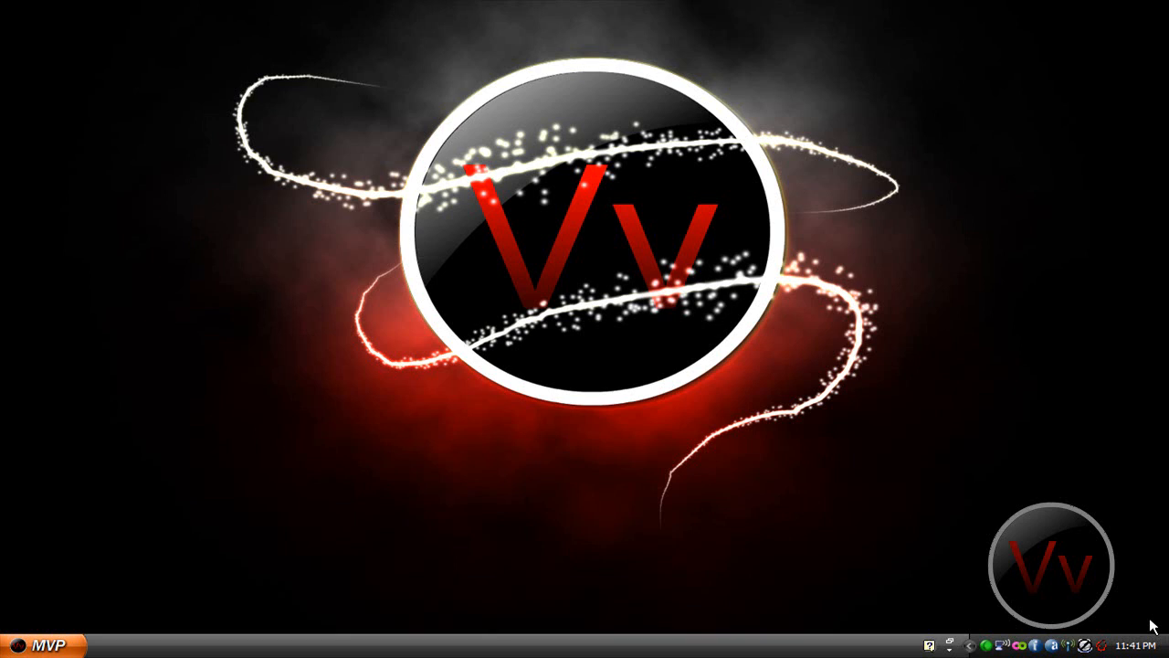
mouse_move(1125, 576)
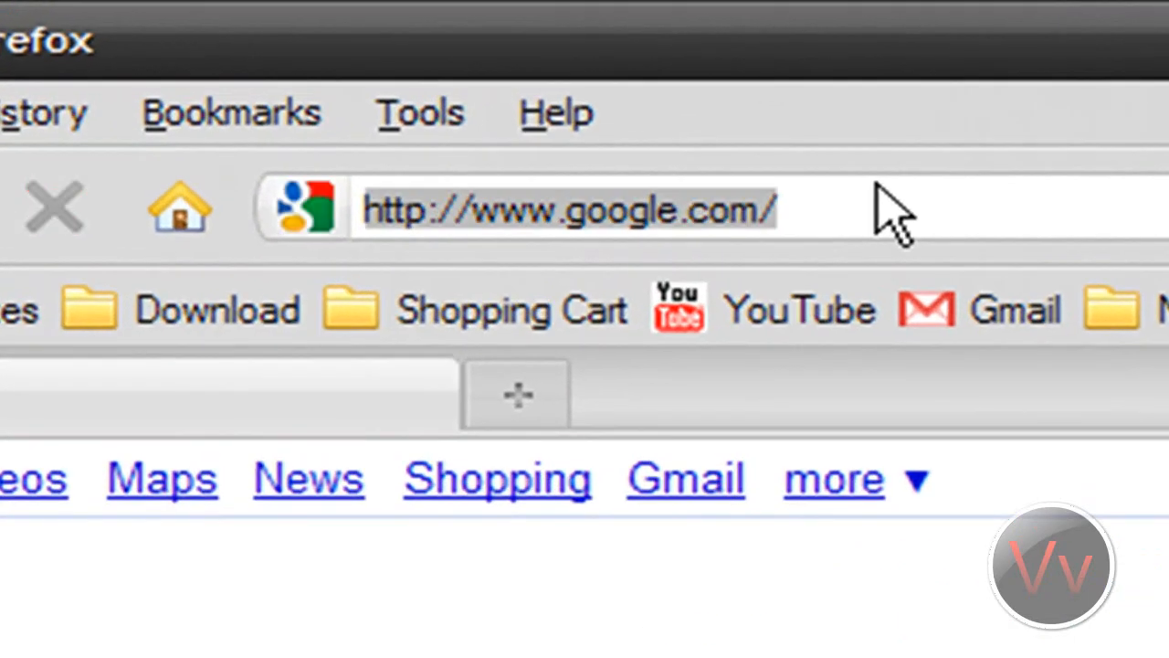
Step: Reach TigerDirect.com via 'tiger' in the address bar and search the site for 'ram'
text(tiger)
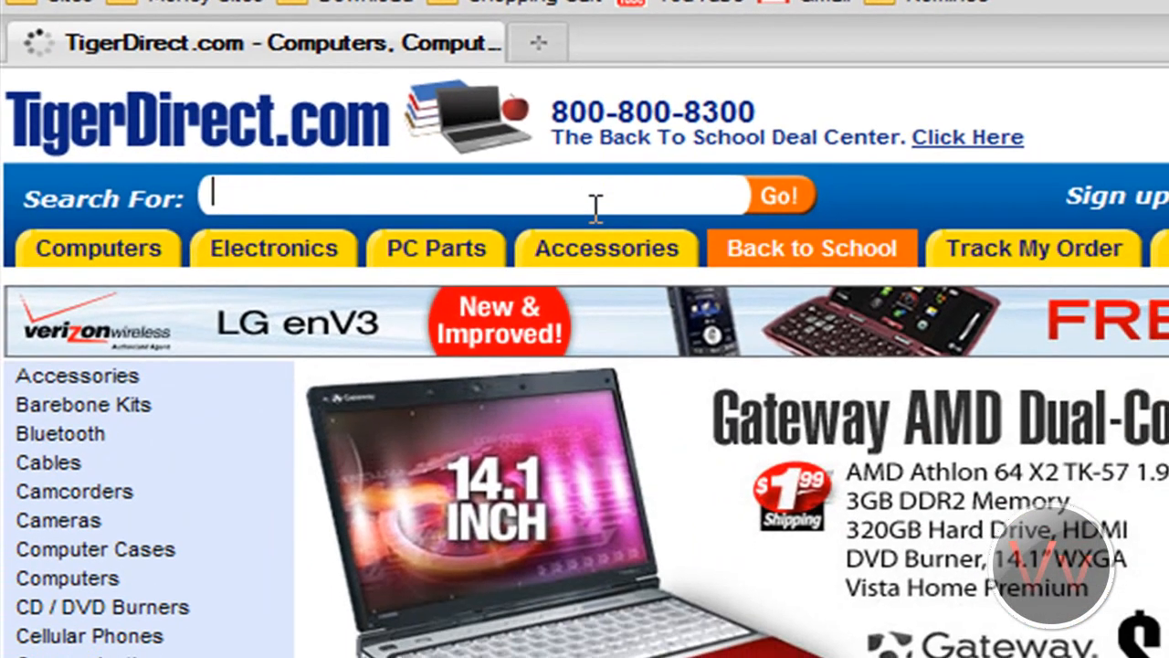
text(ram)
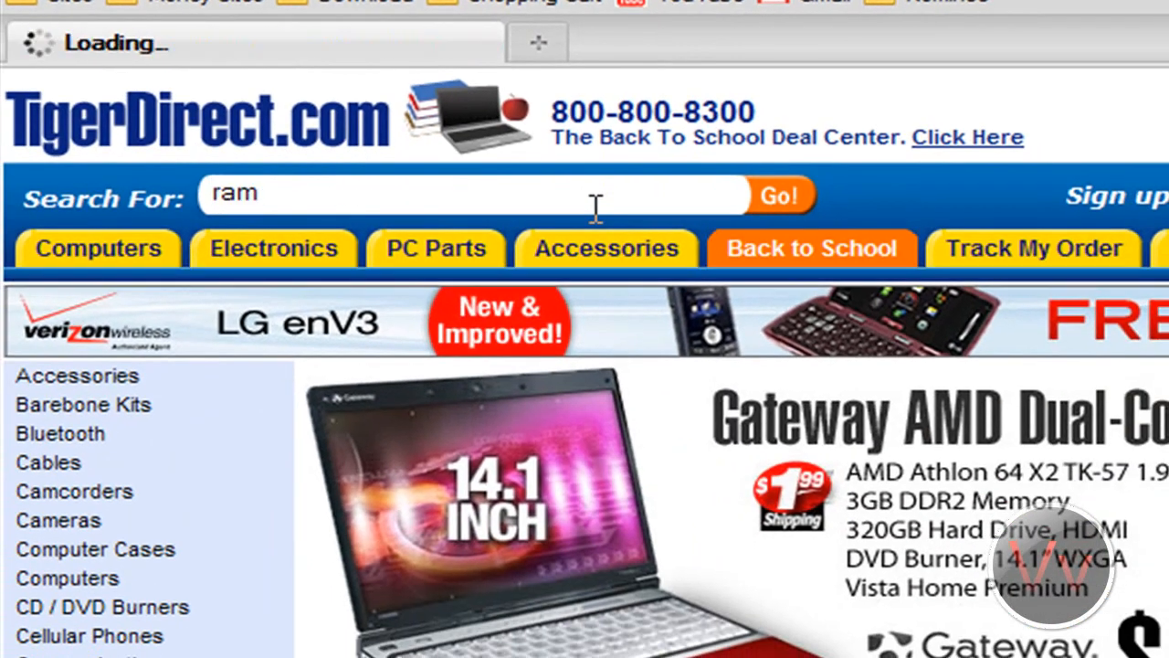
click(780, 194)
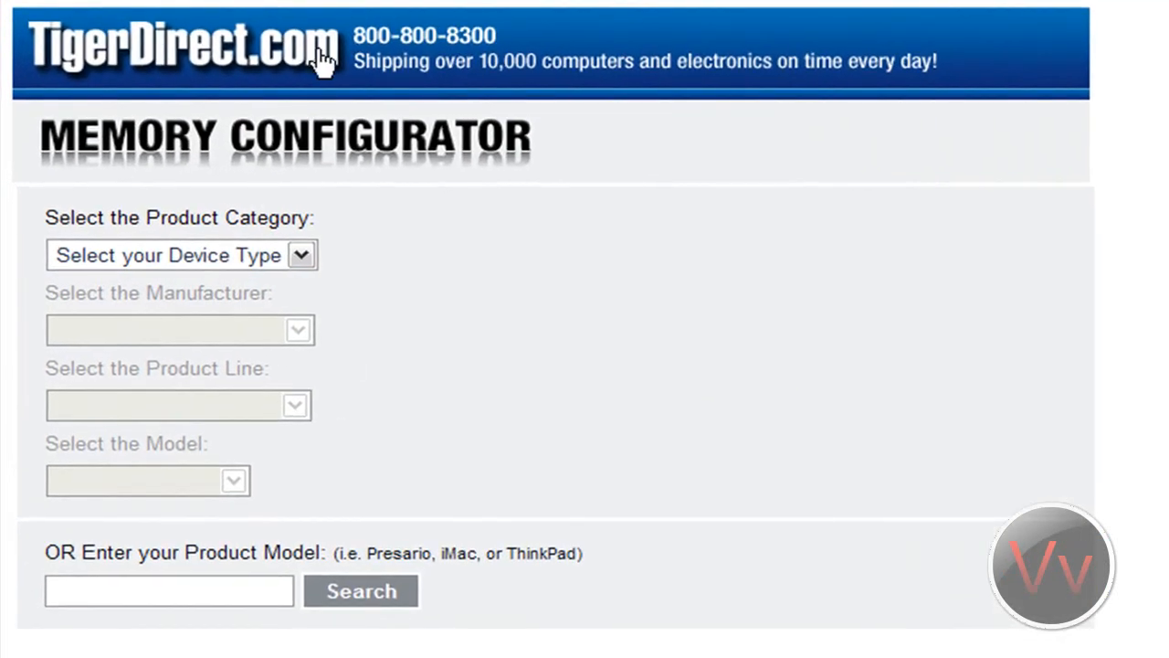
mouse_move(380, 326)
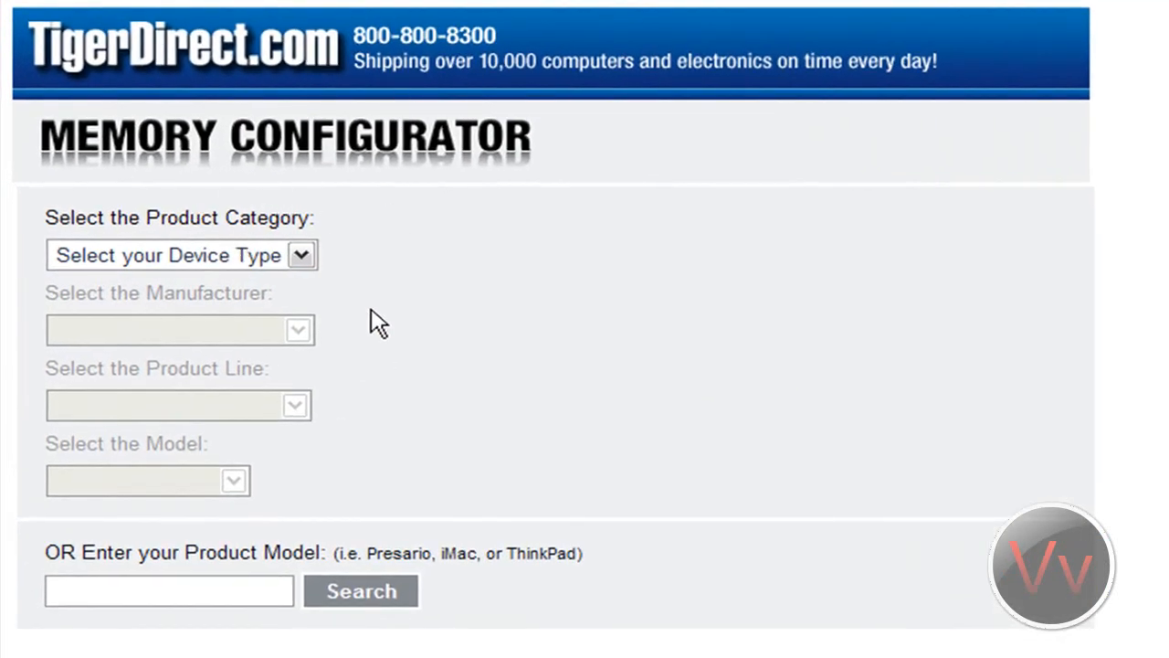
mouse_move(265, 362)
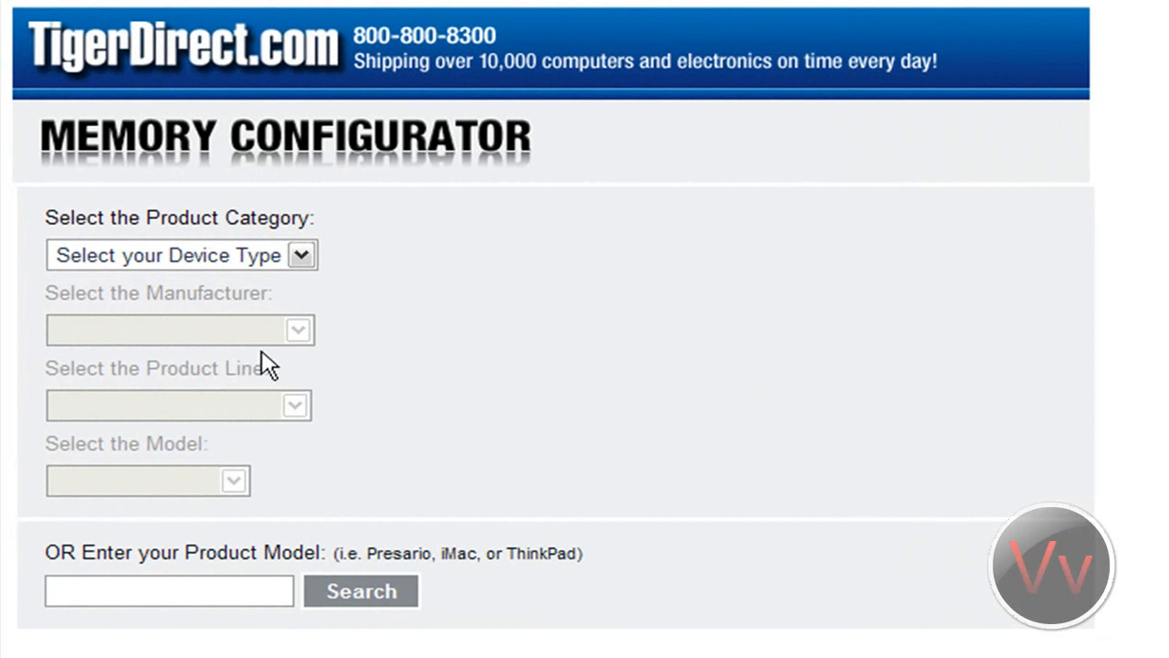
Step: Choose Notebooks, manufacturer Hewlett-Packard, and the HP Pavilion Media Center product line
click(181, 256)
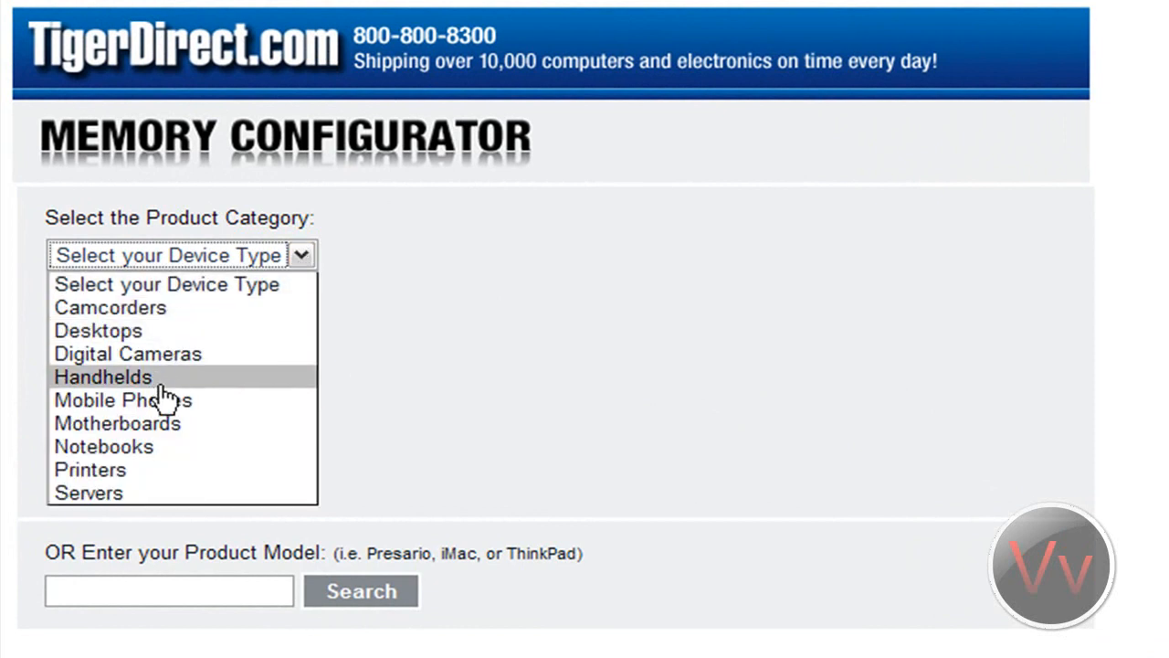
click(102, 446)
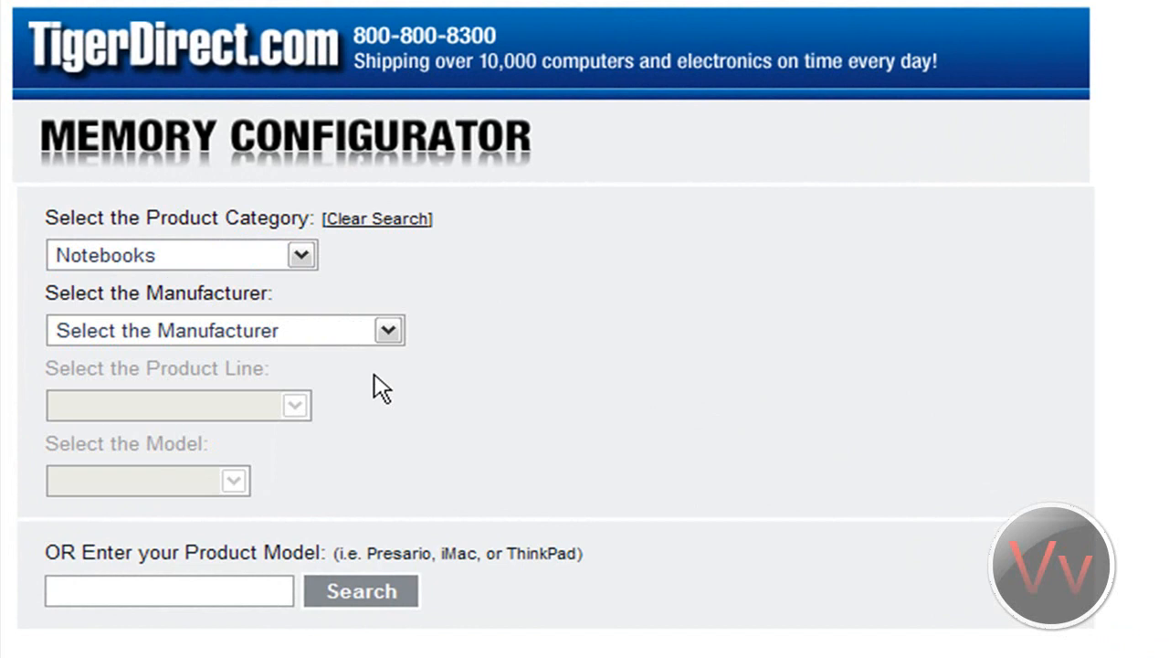
click(223, 329)
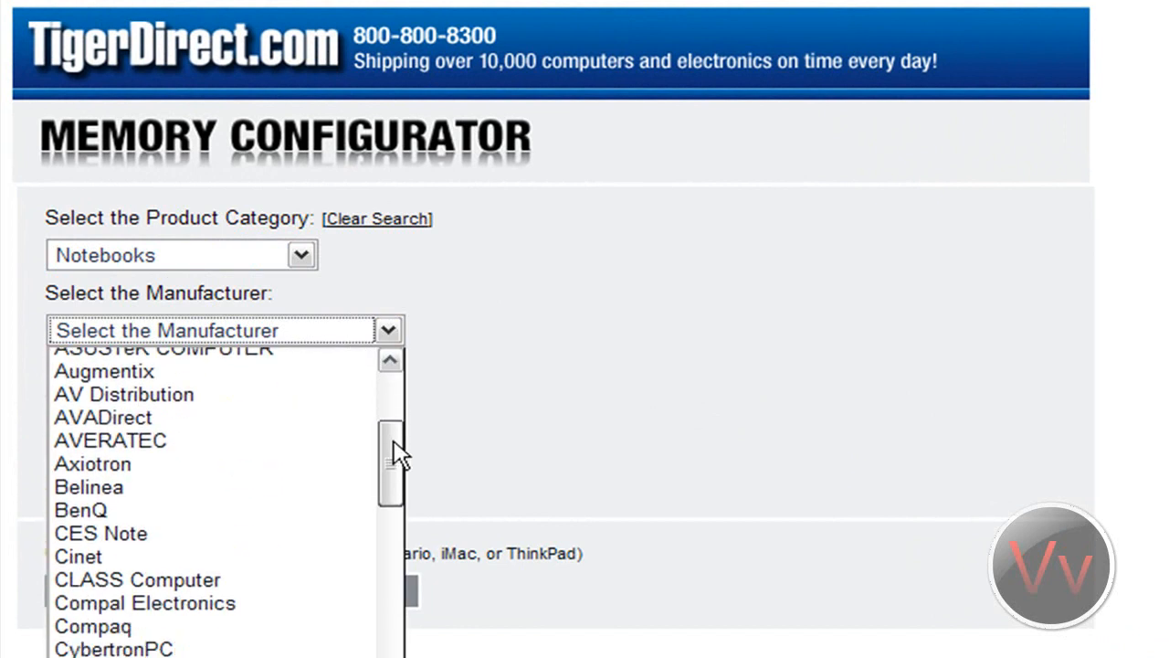
scroll(down, 3)
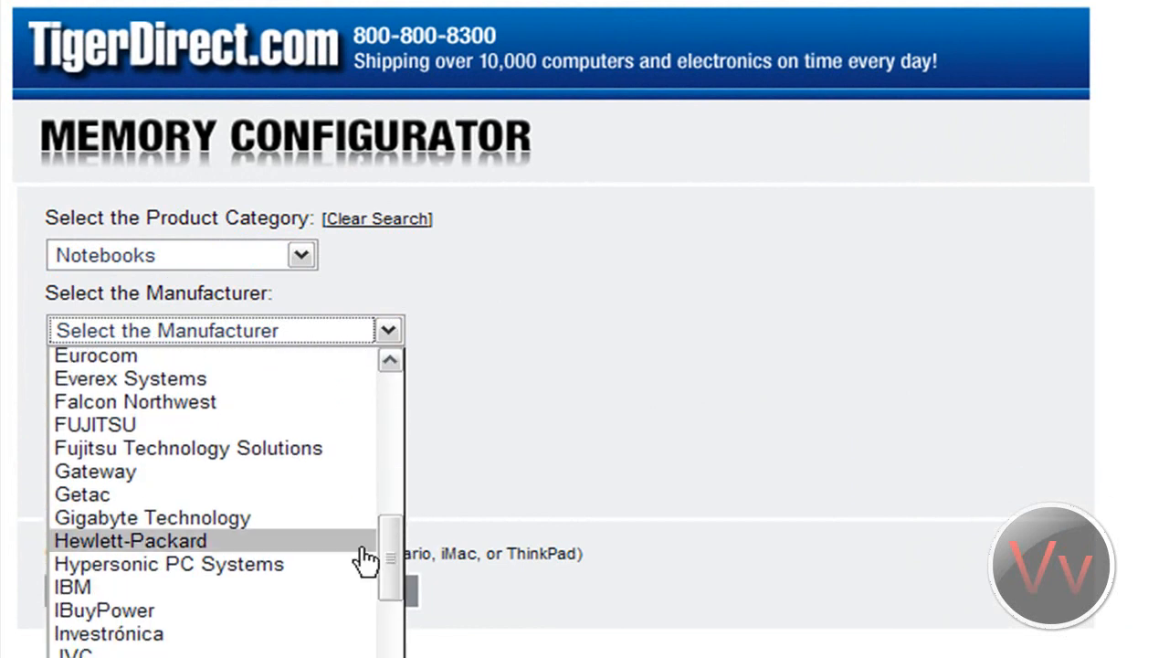
click(130, 541)
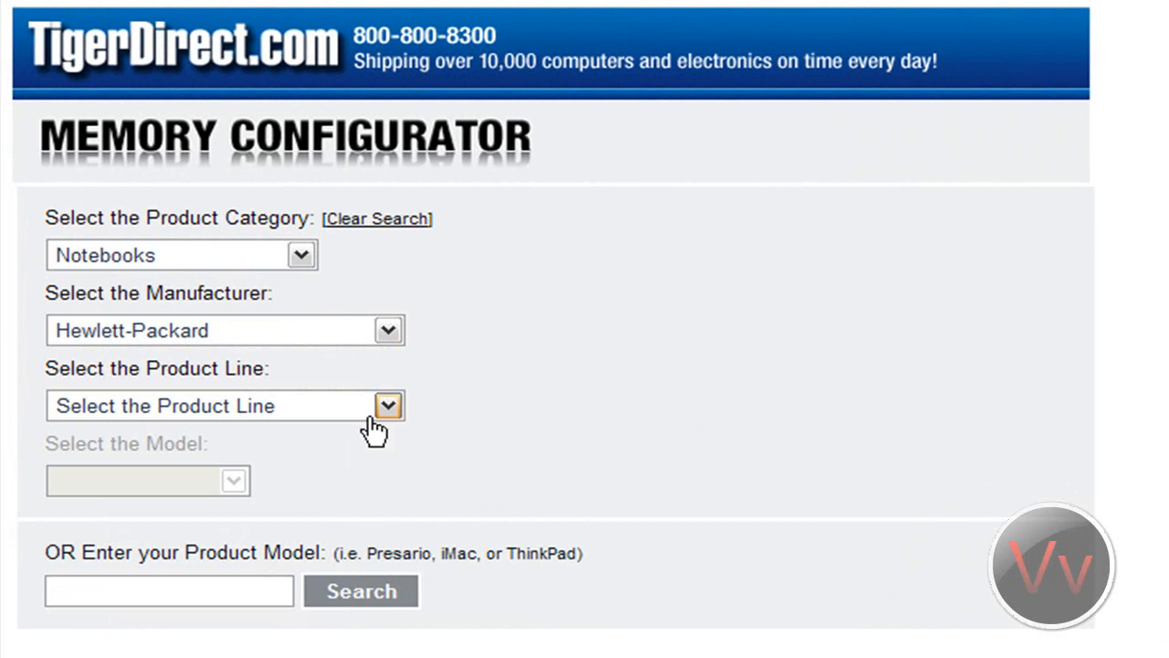
click(387, 405)
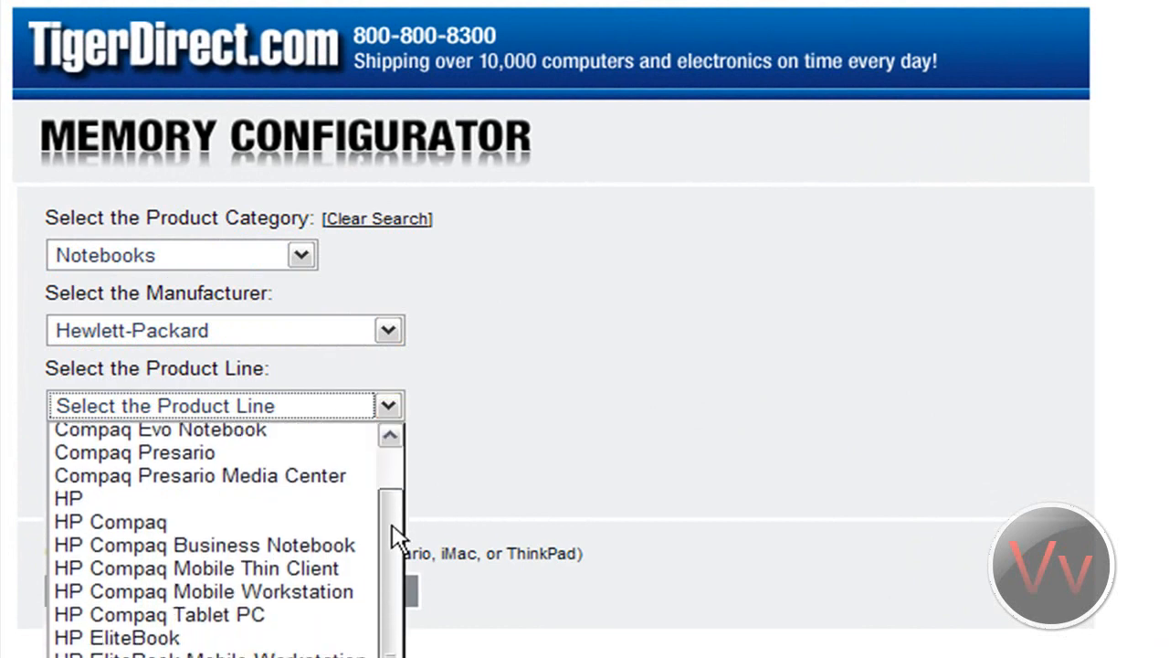
scroll(down, 3)
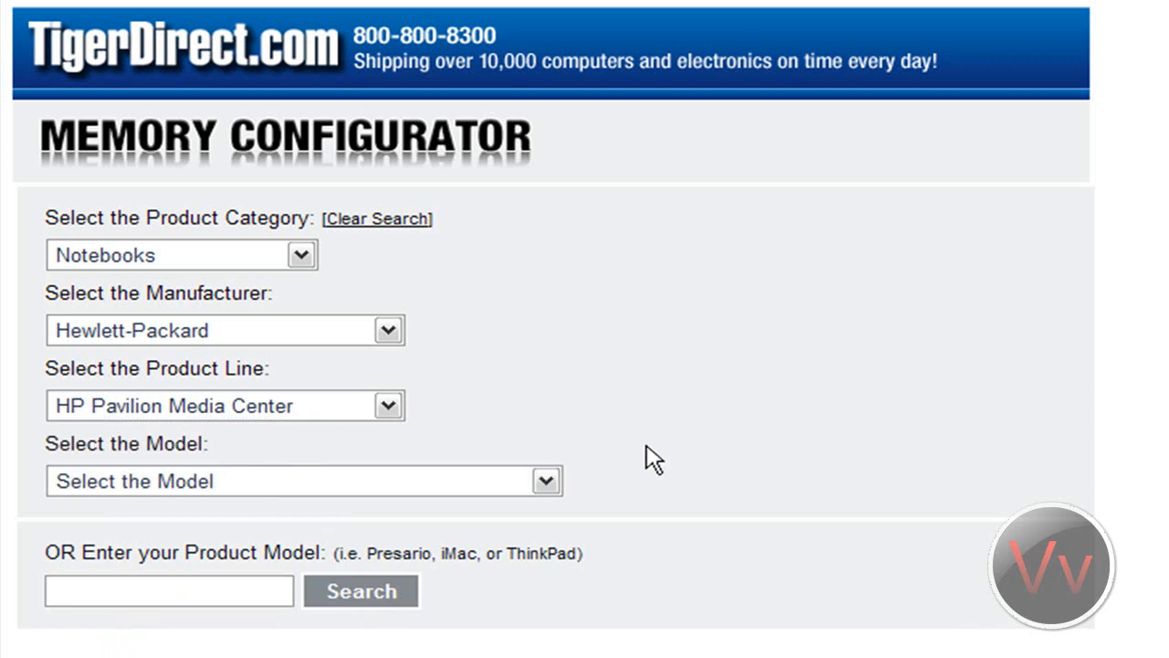
mouse_move(585, 528)
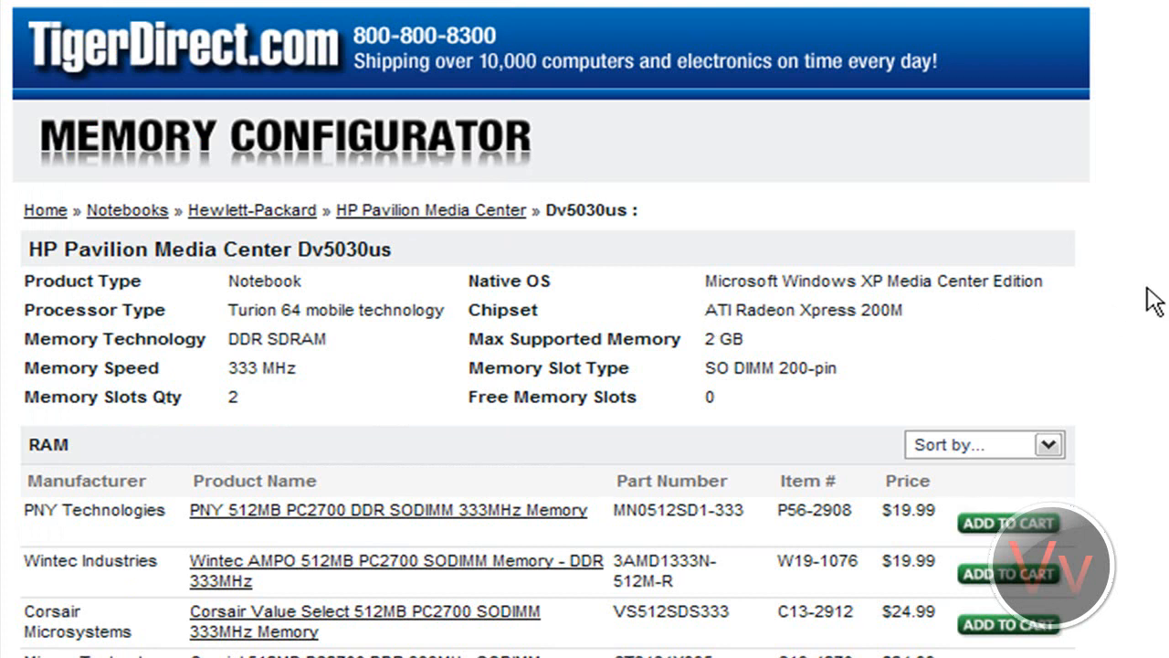
mouse_move(1103, 204)
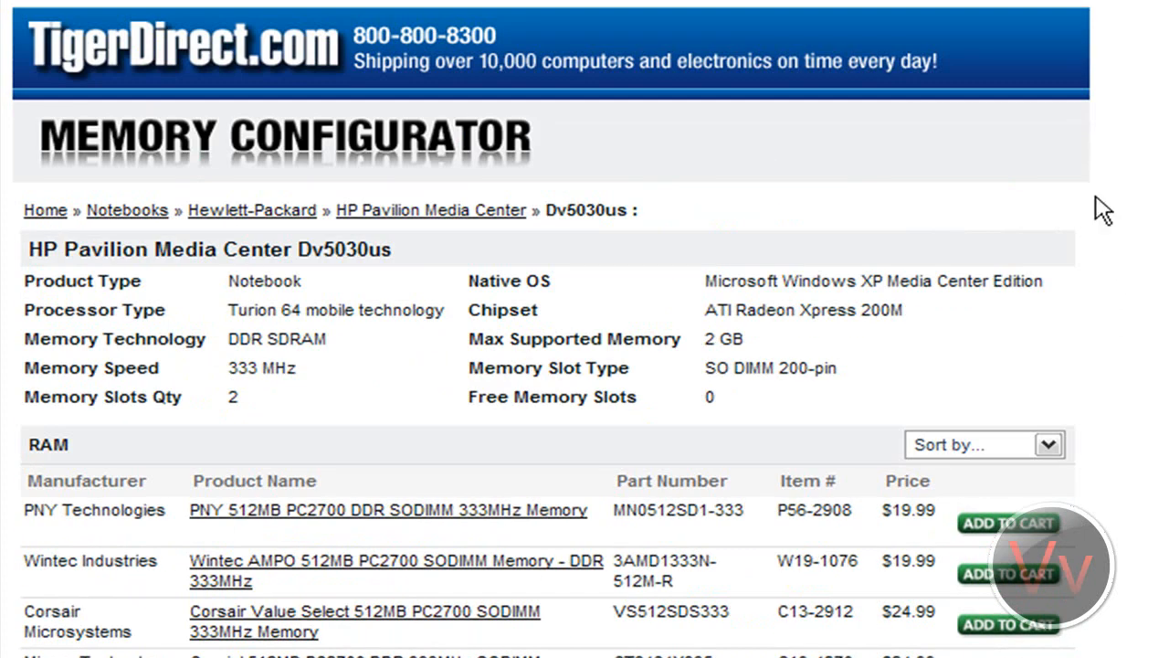
mouse_move(33, 243)
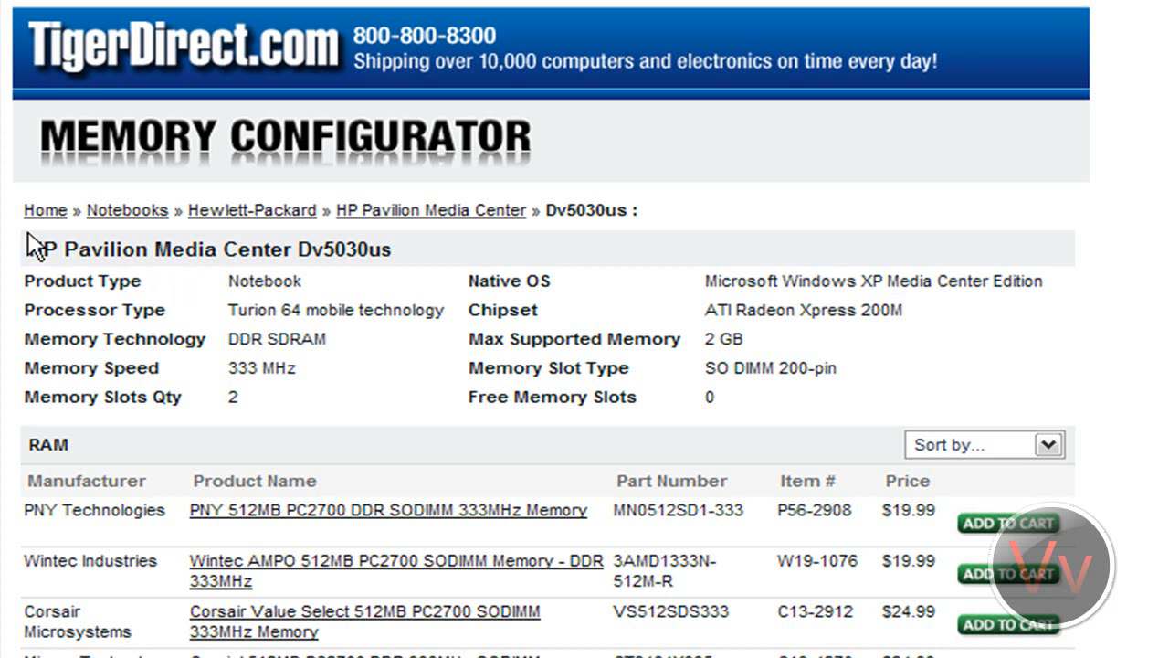
mouse_move(1032, 325)
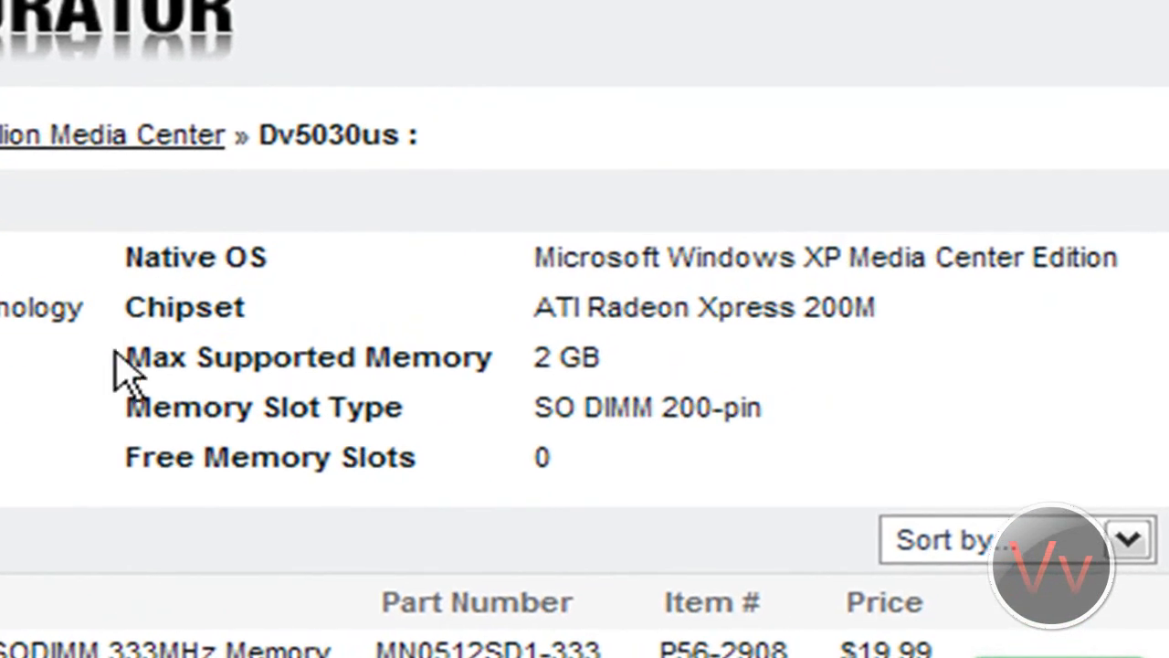
double_click(548, 356)
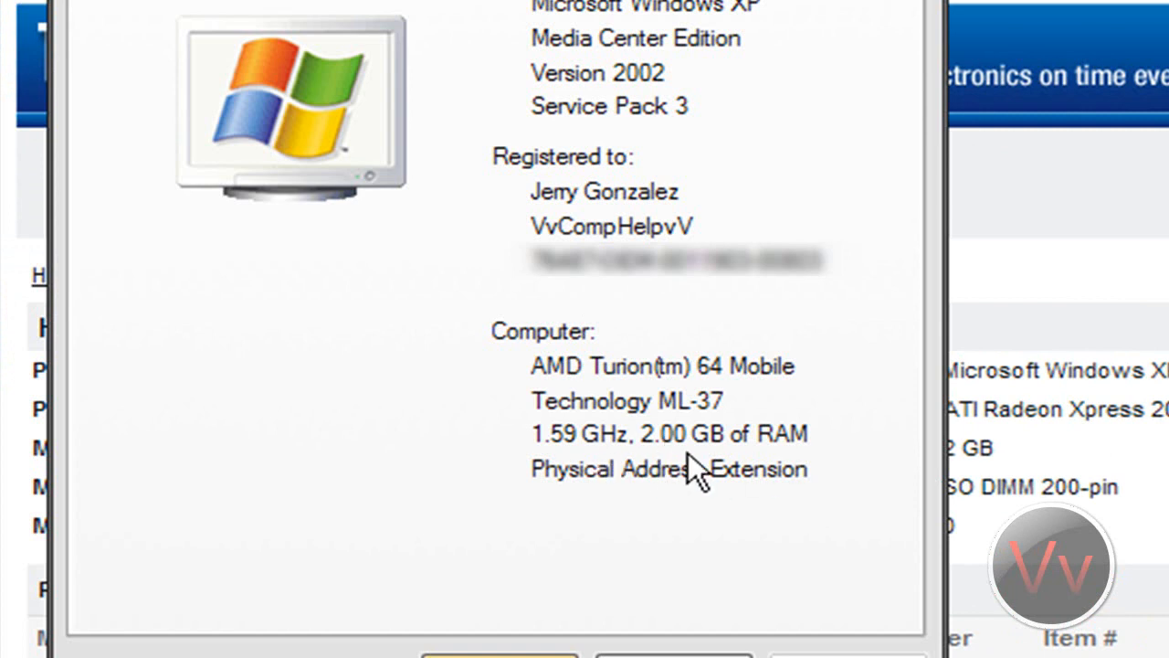
mouse_move(714, 482)
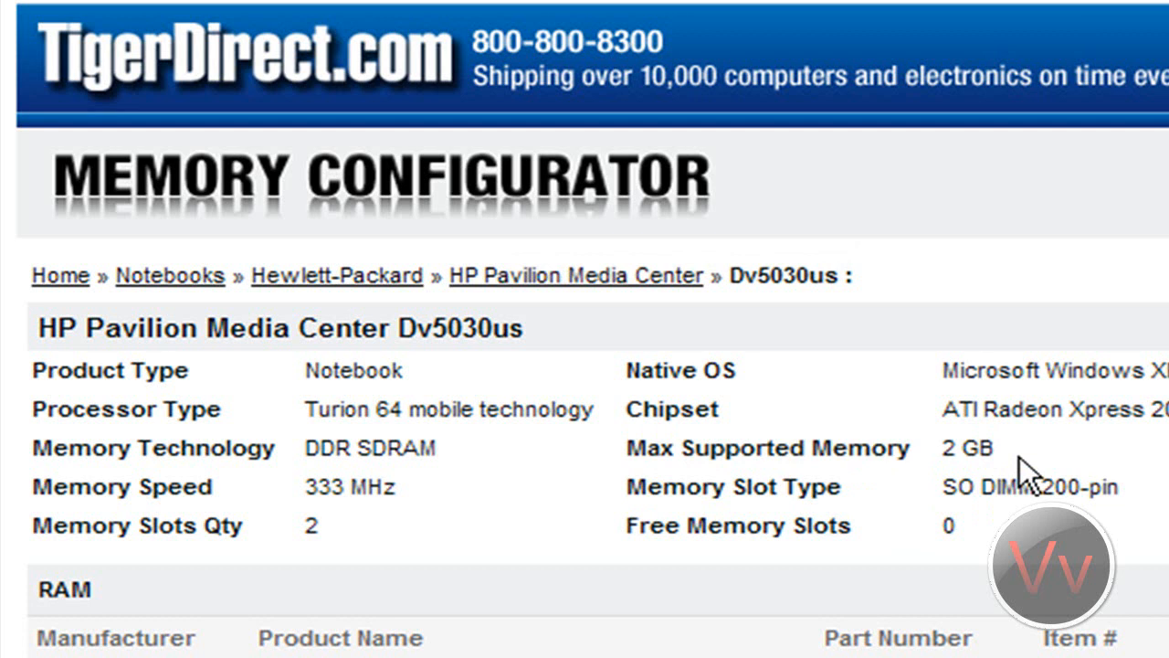
mouse_move(1092, 479)
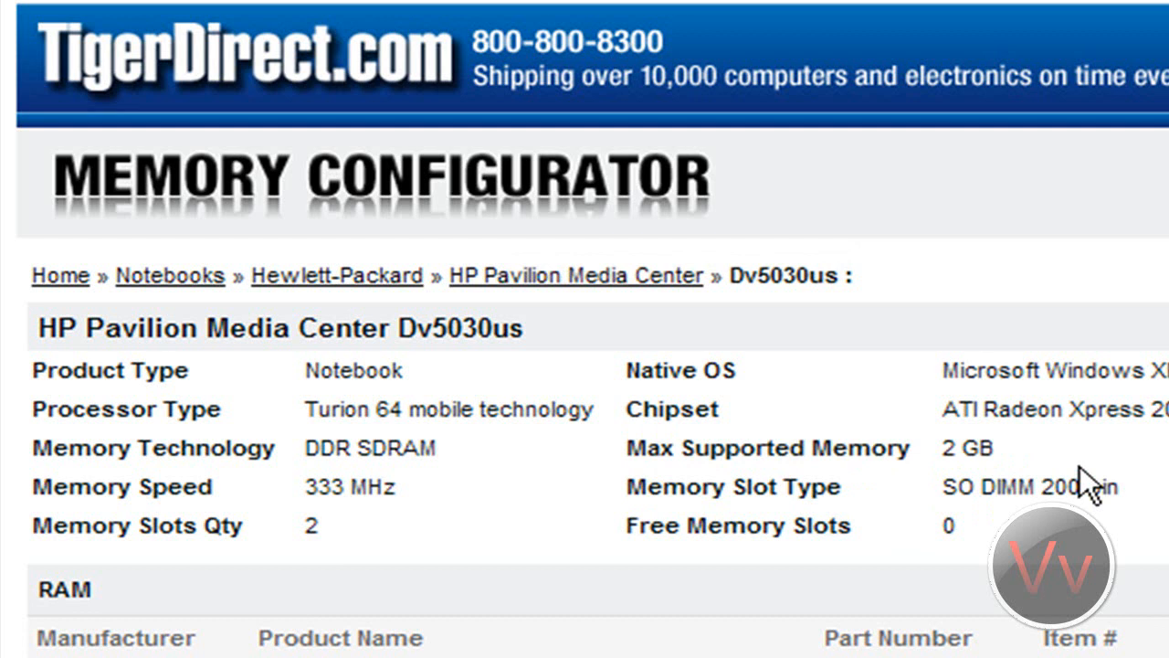
scroll(down, 3)
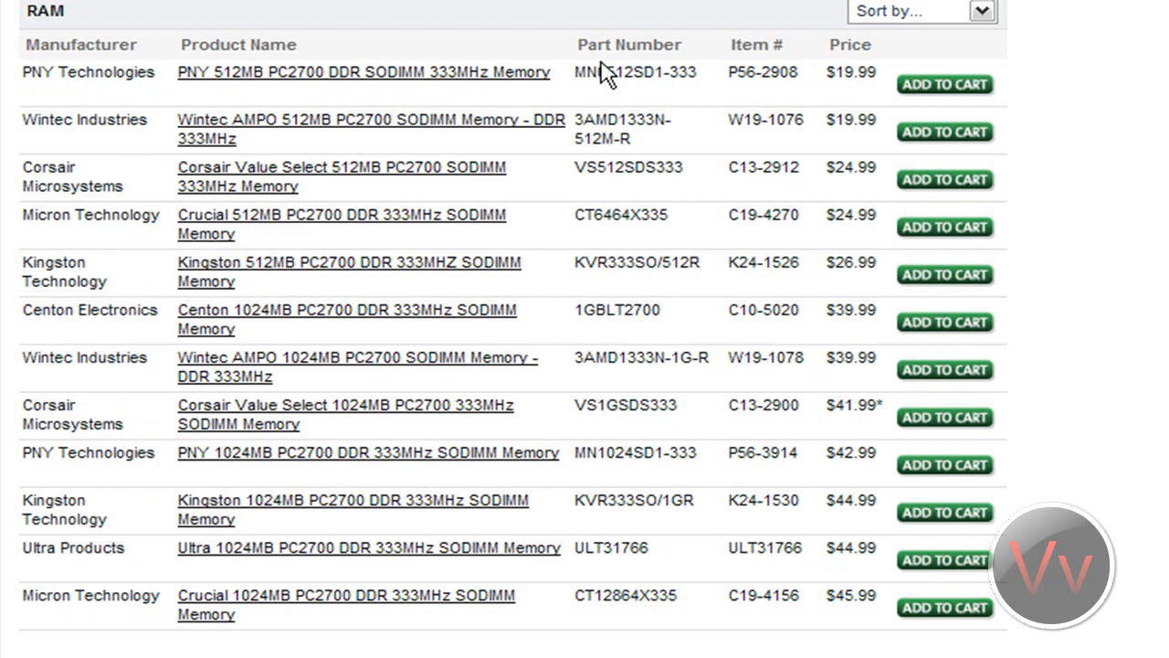
mouse_move(836, 530)
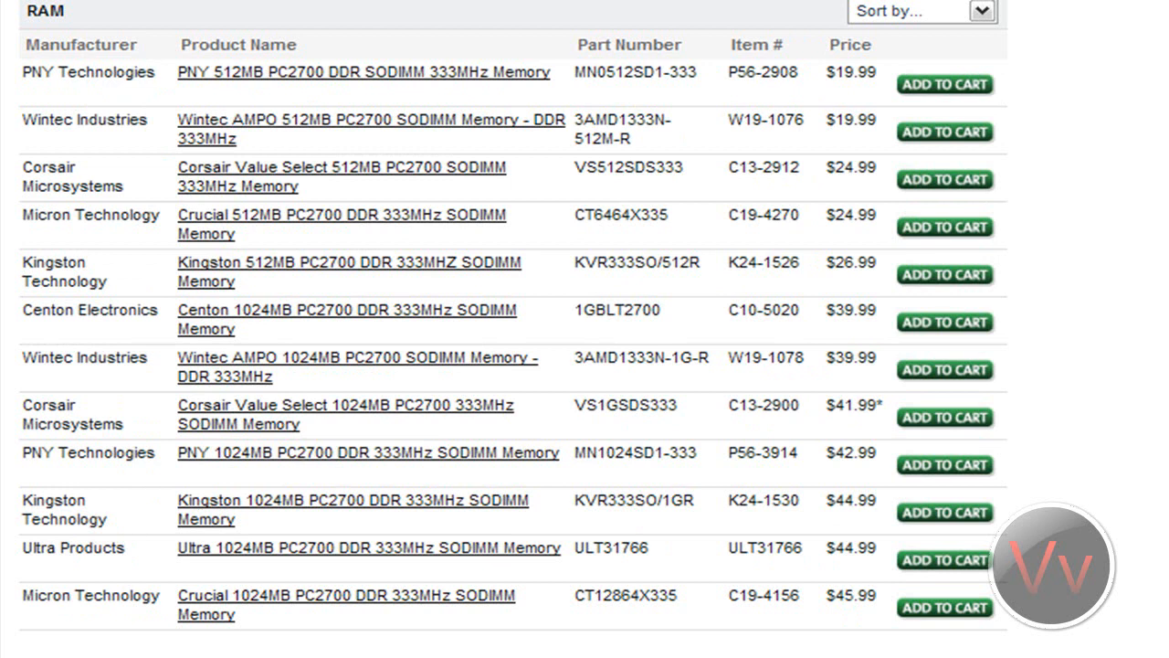
mouse_move(307, 399)
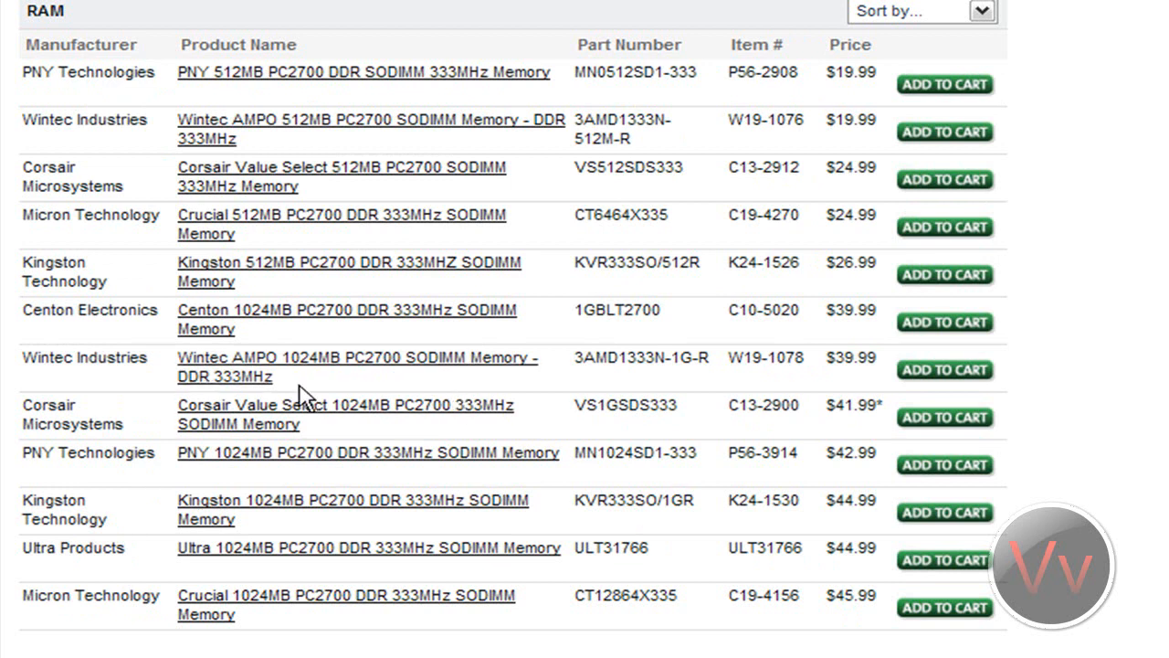
mouse_move(310, 366)
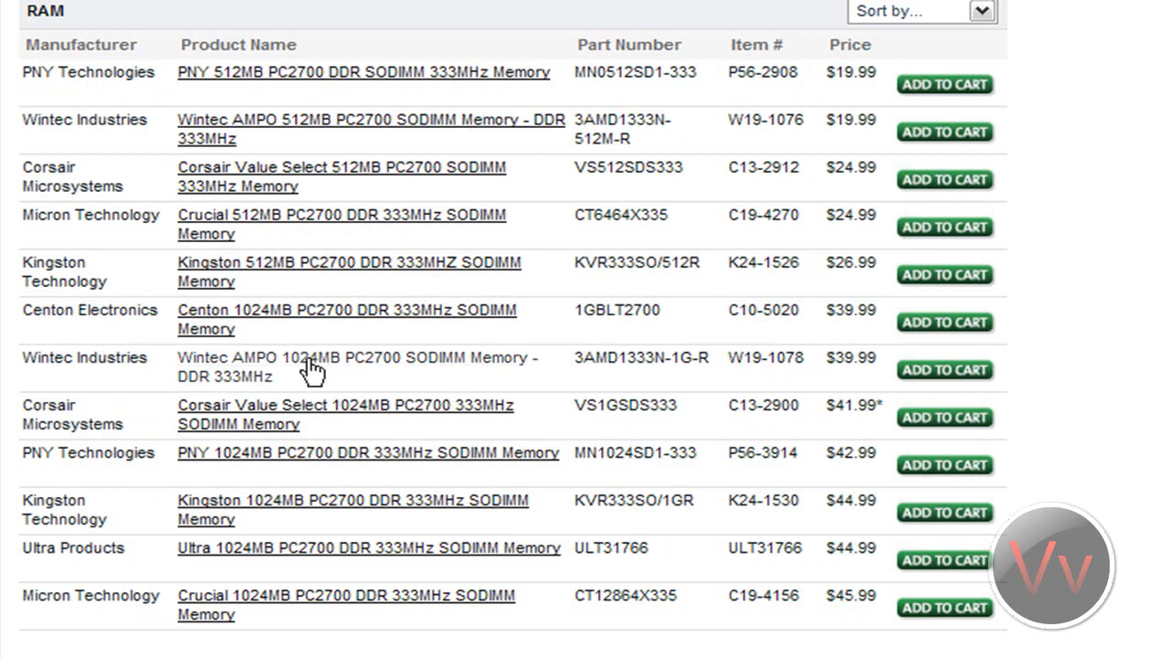
mouse_move(289, 375)
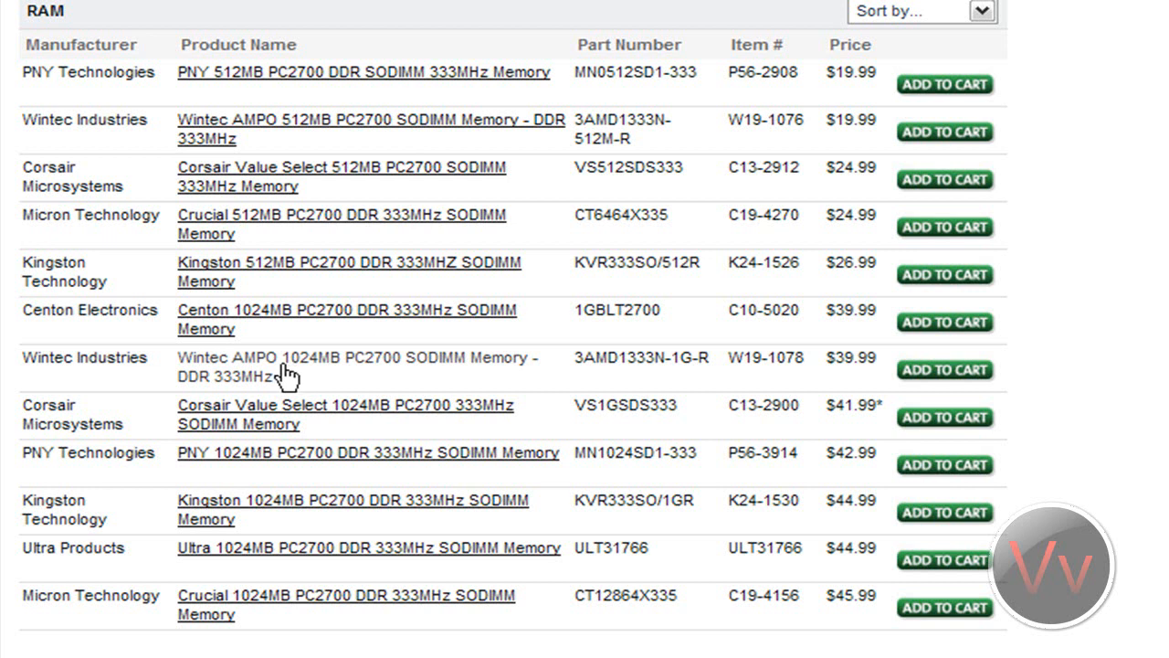
mouse_move(26, 333)
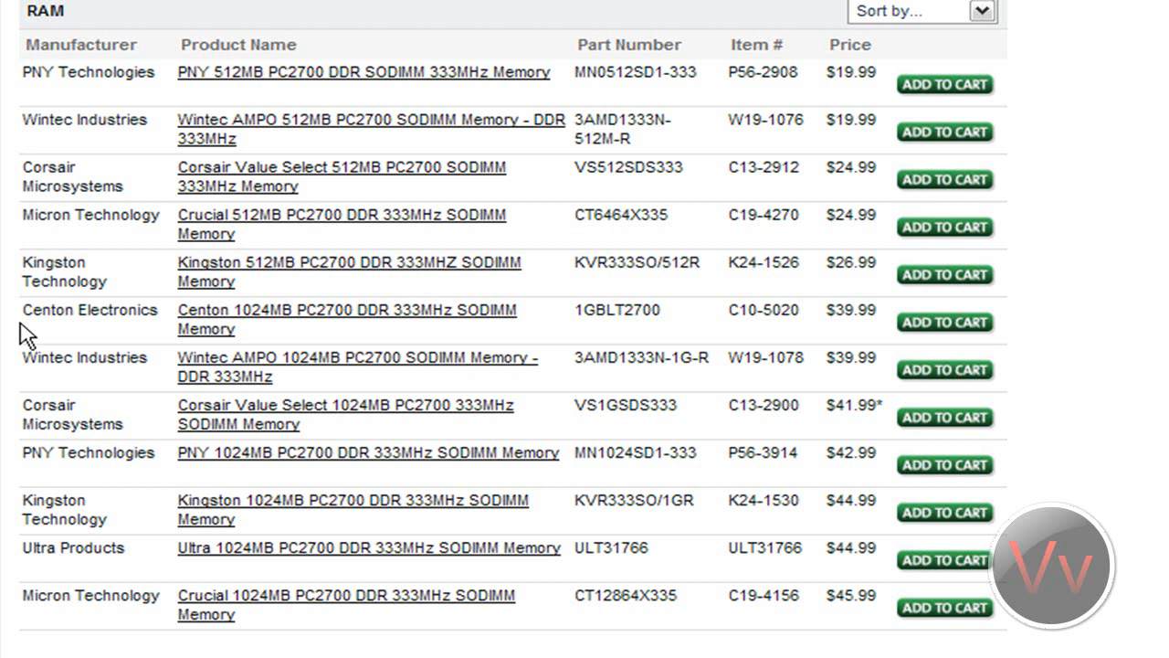
double_click(59, 311)
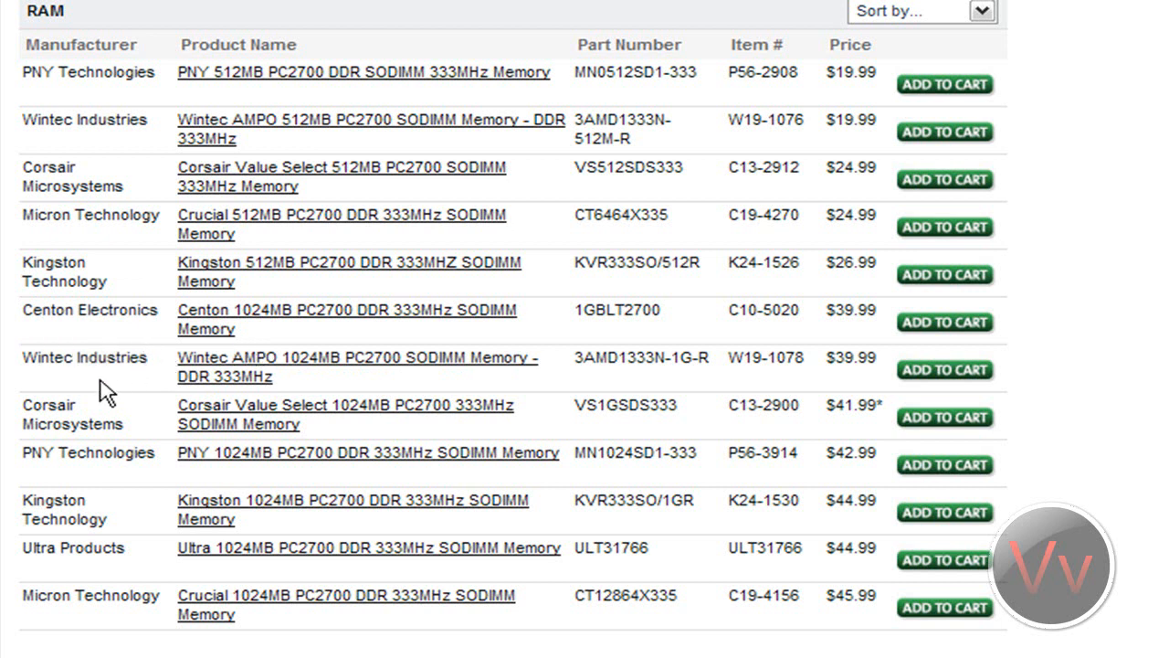
mouse_move(161, 453)
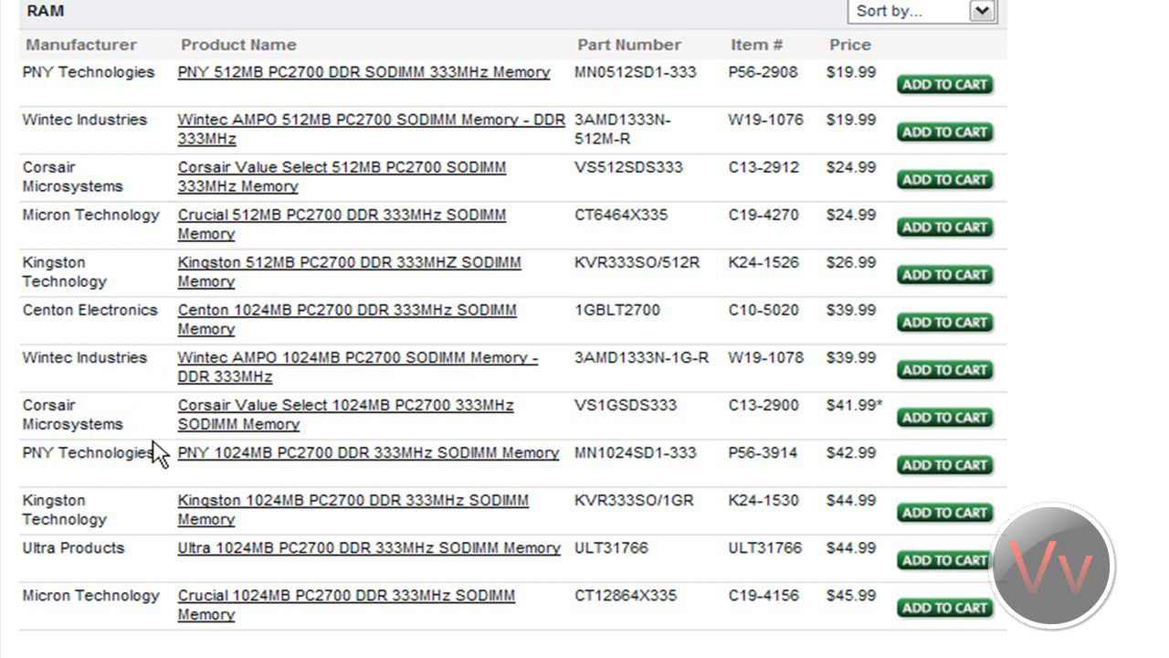
double_click(847, 500)
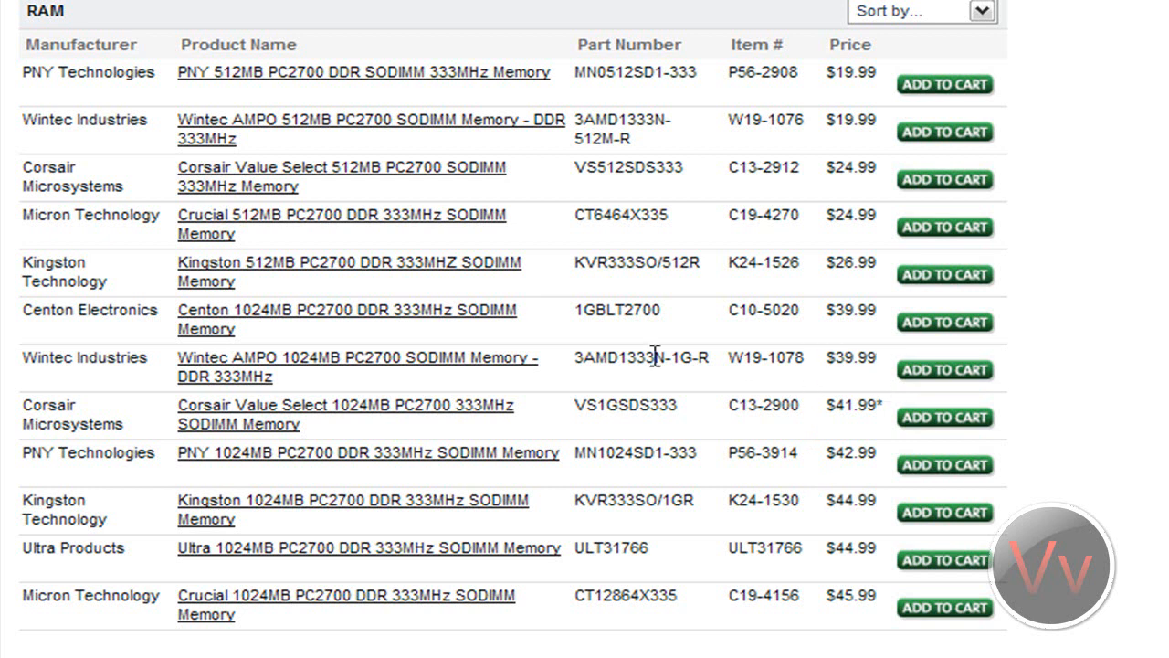
mouse_move(265, 366)
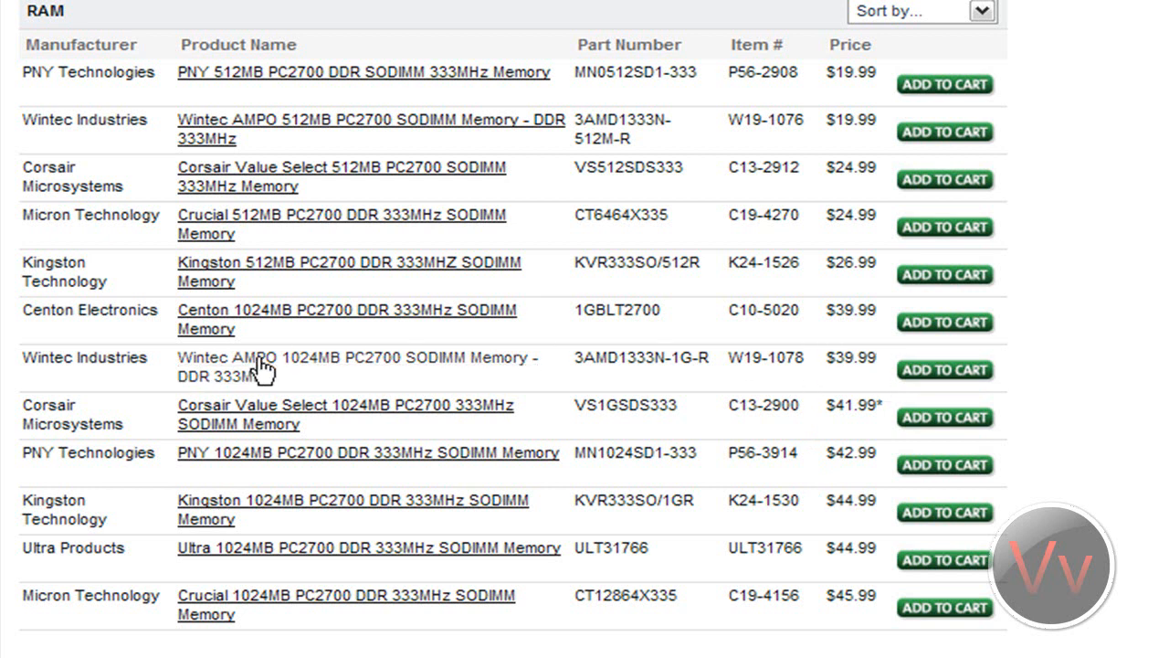
mouse_move(234, 387)
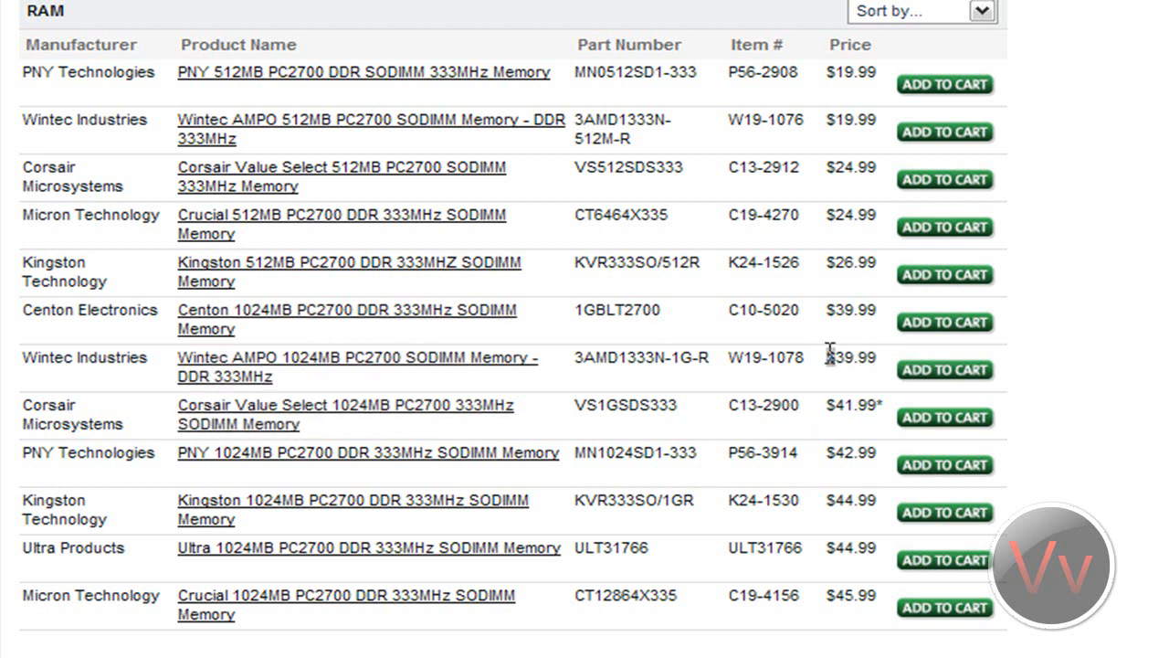
mouse_move(859, 365)
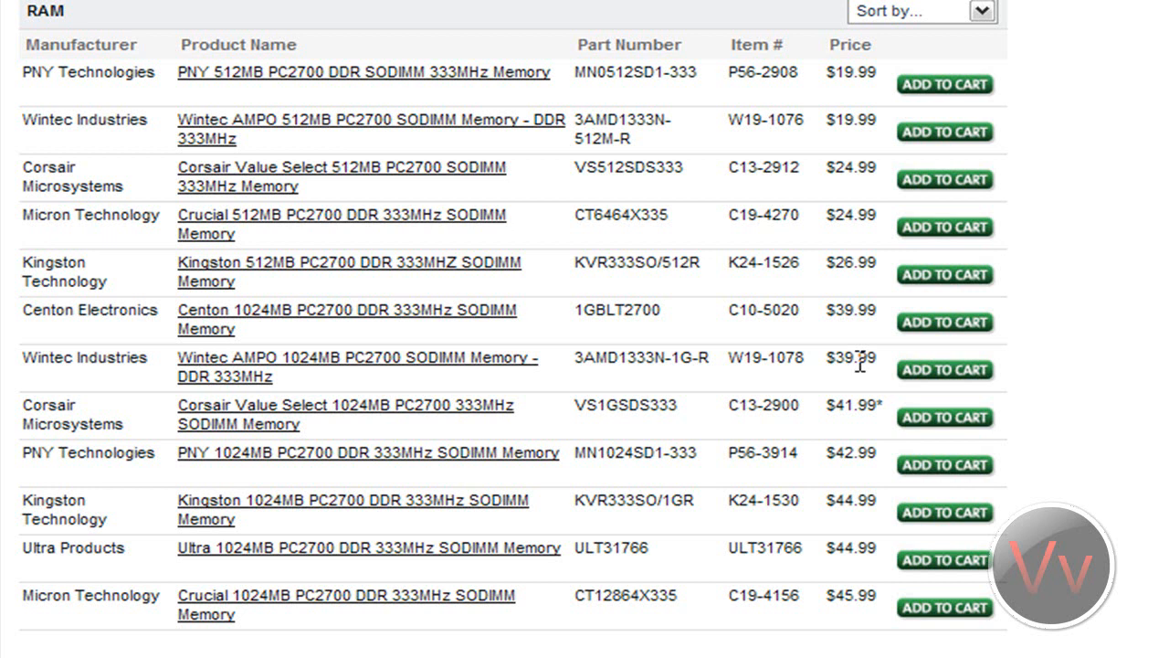
mouse_move(26, 263)
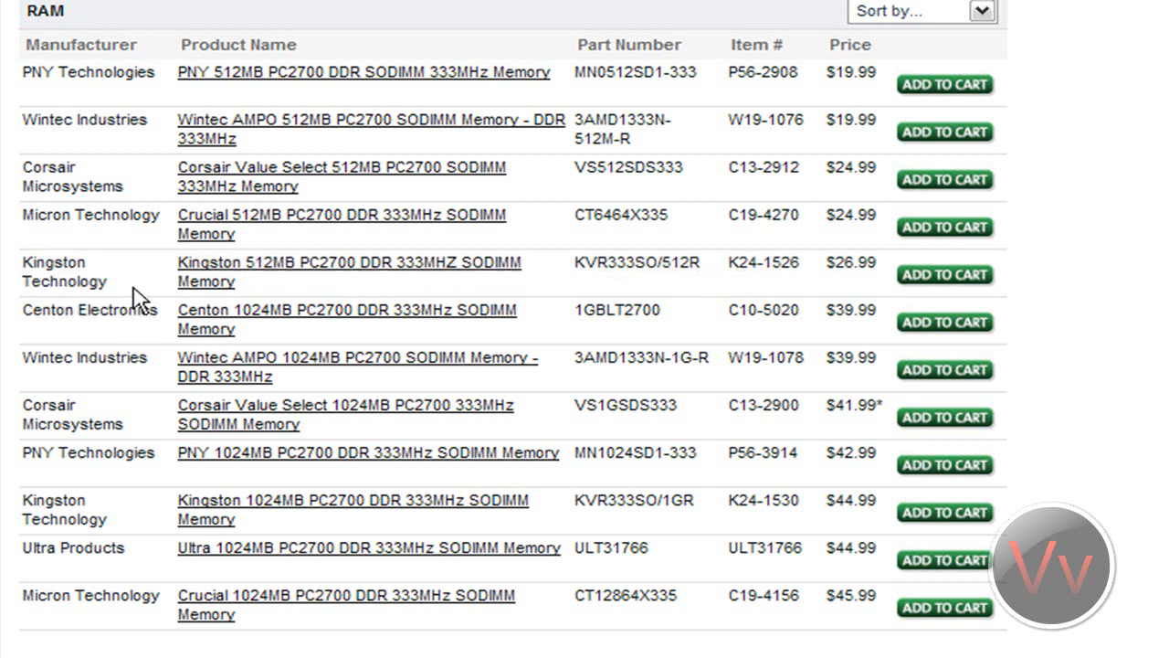
mouse_move(179, 237)
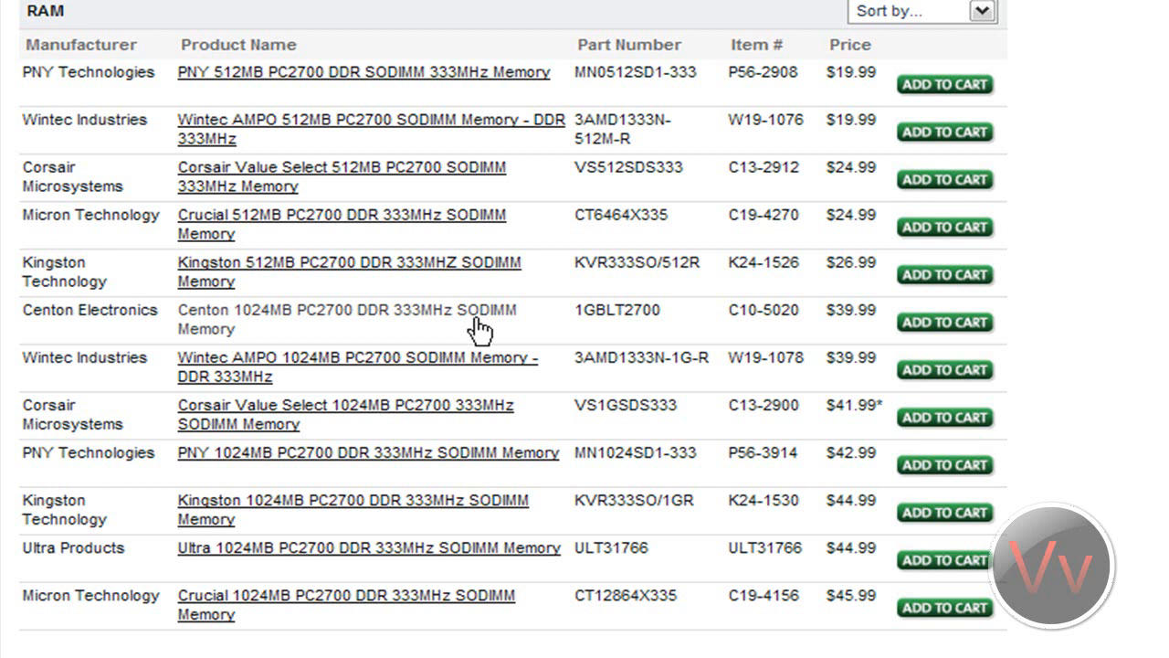
mouse_move(310, 314)
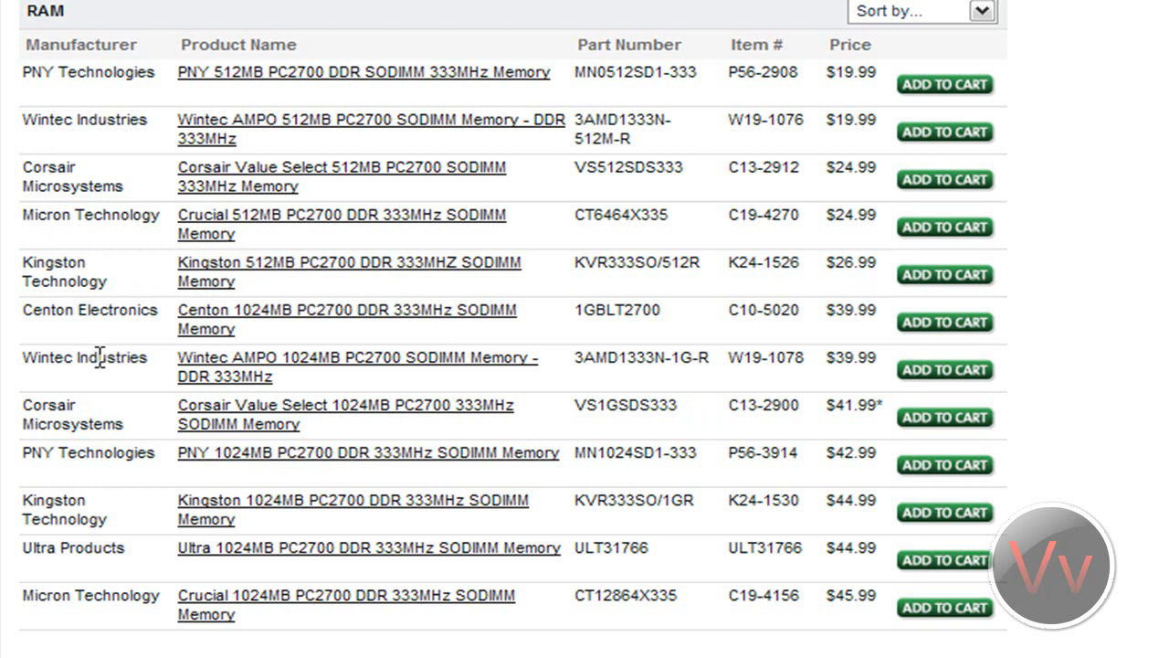
mouse_move(70, 395)
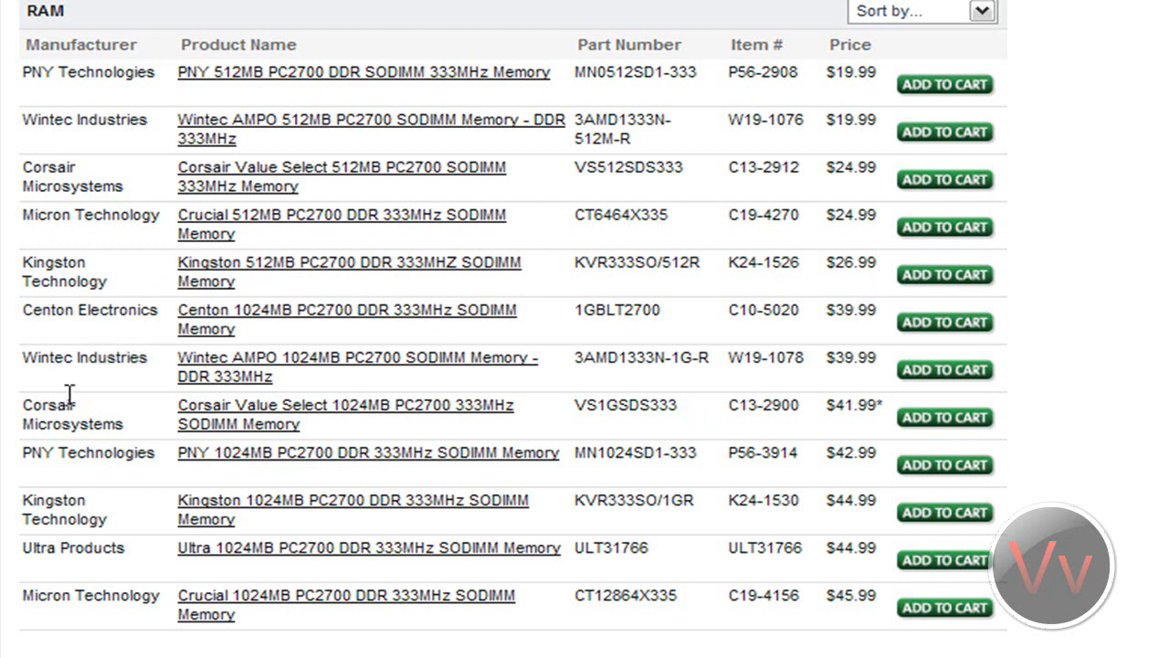
mouse_move(73, 388)
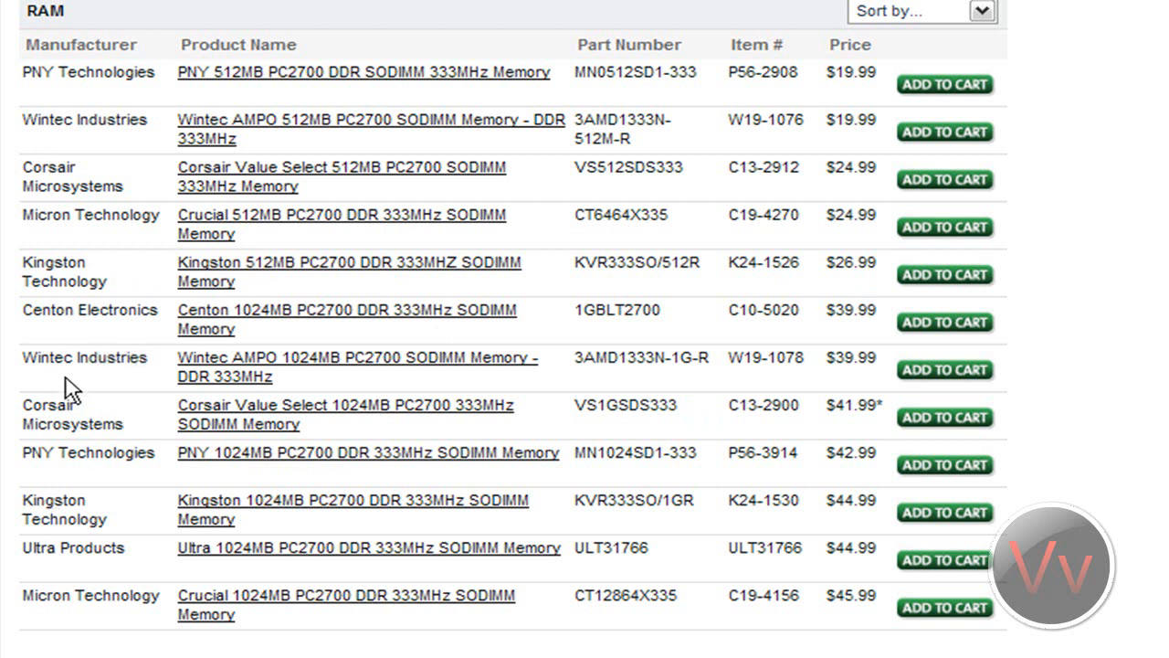
mouse_move(101, 382)
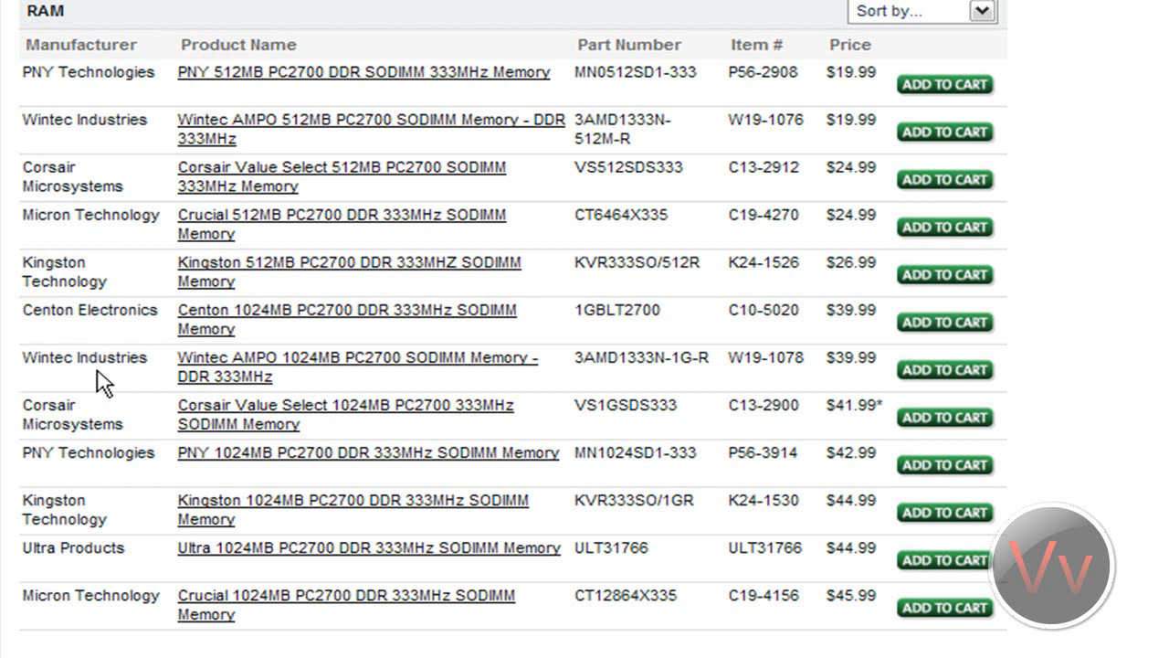
mouse_move(53, 244)
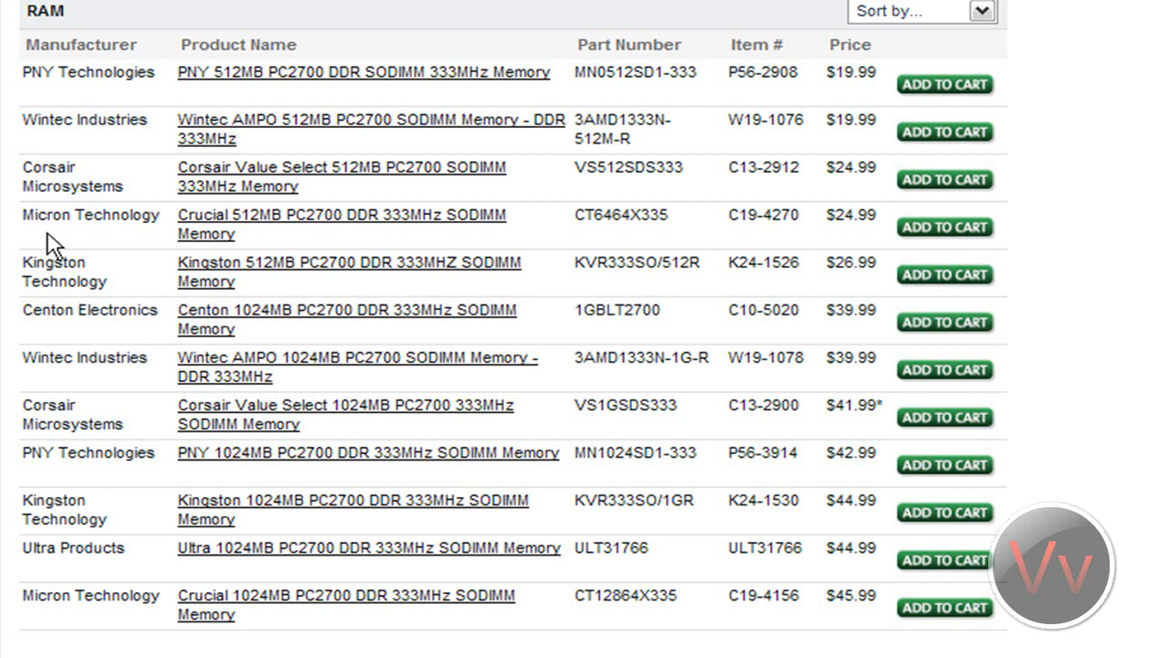
mouse_move(283, 270)
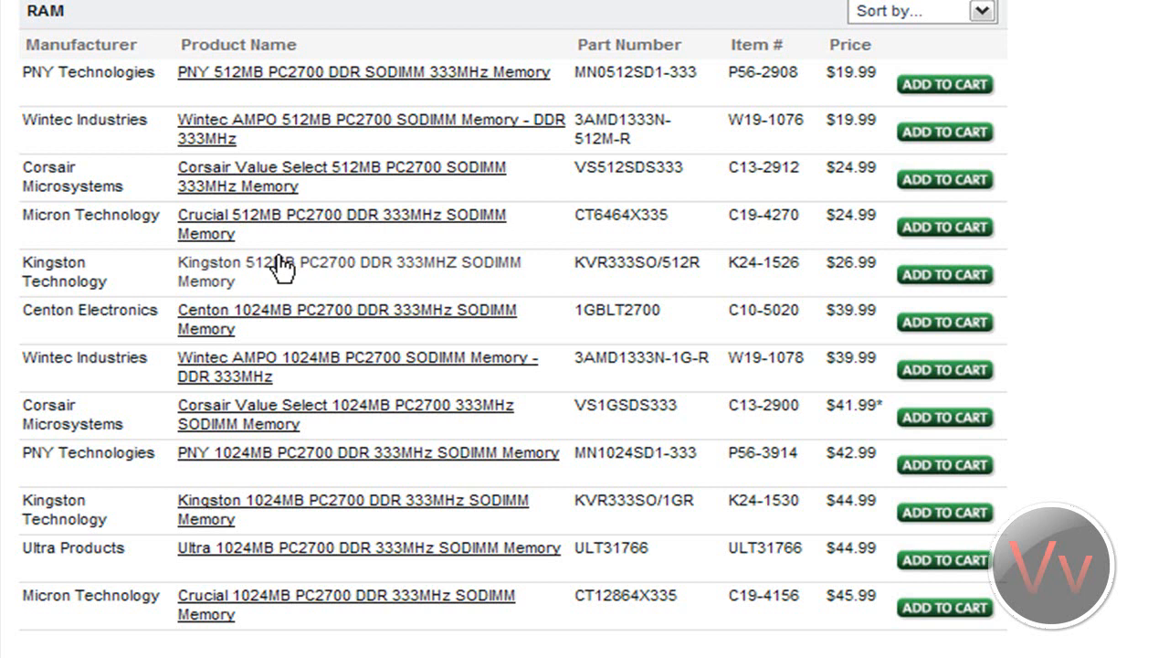
mouse_move(351, 510)
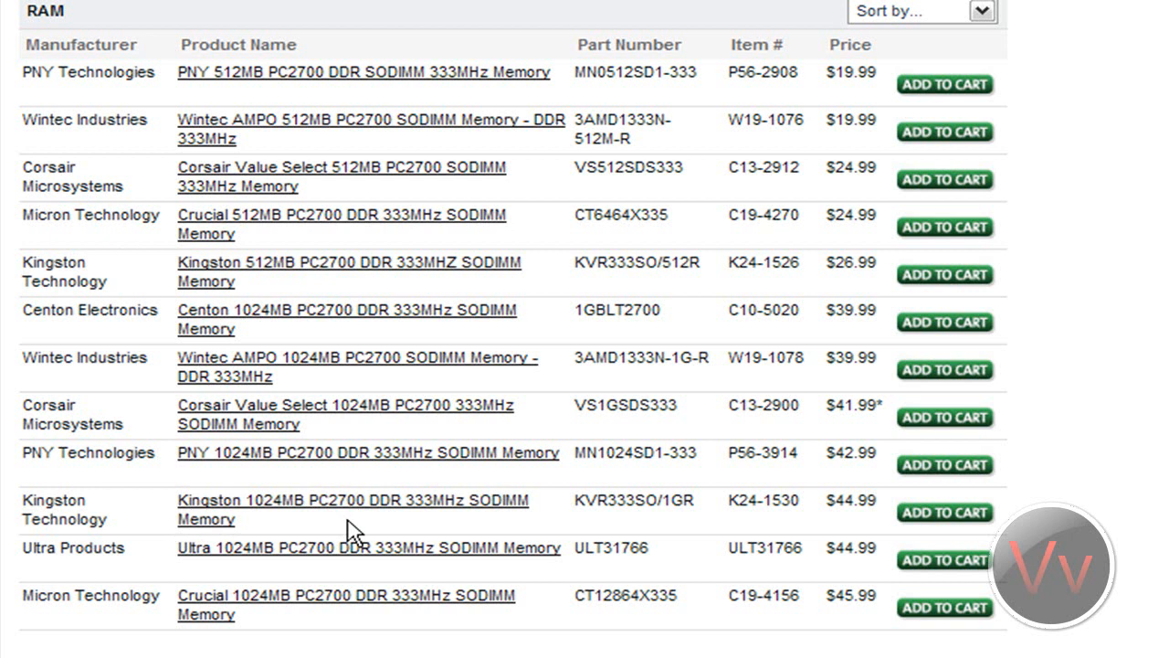
mouse_move(136, 440)
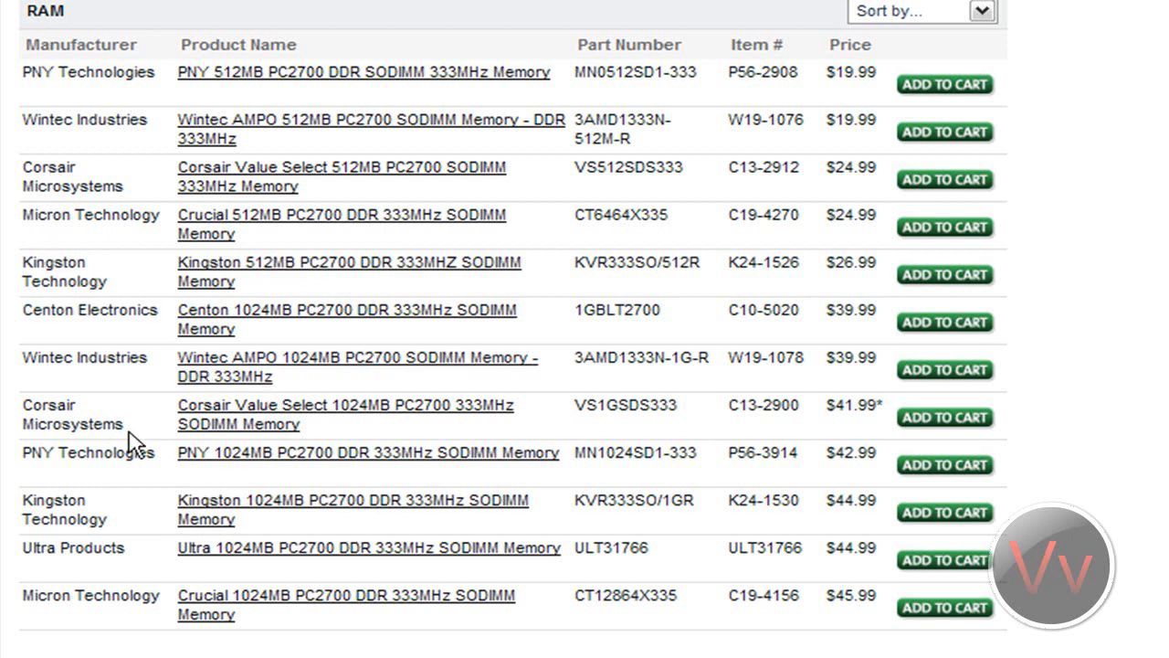
mouse_move(292, 512)
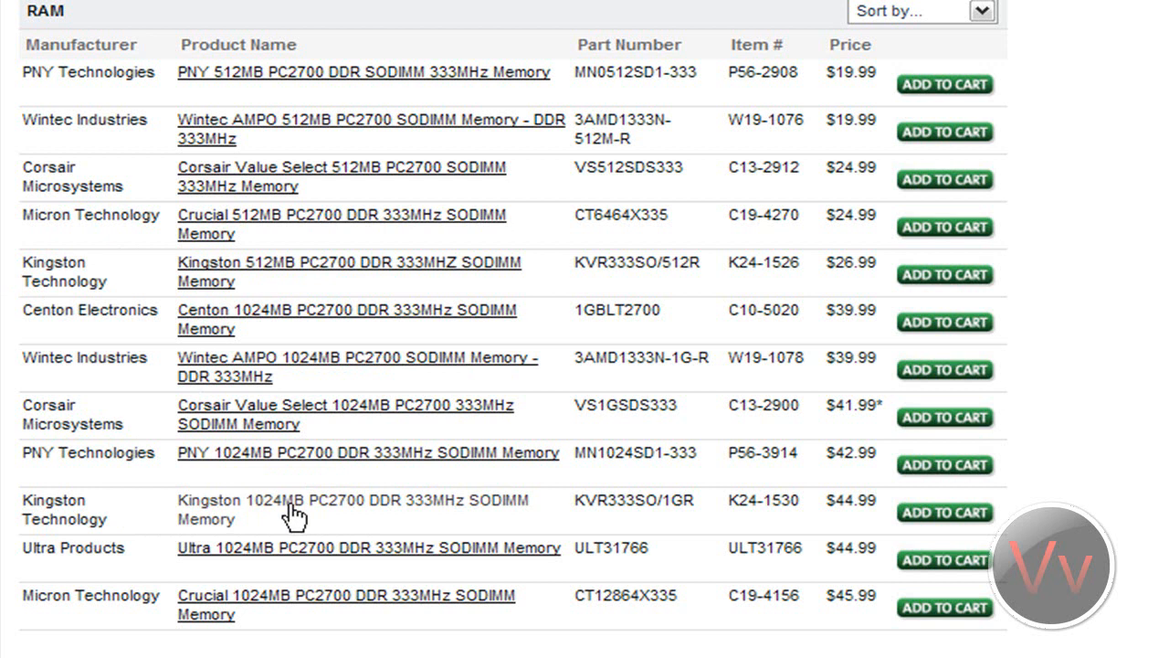
mouse_move(294, 516)
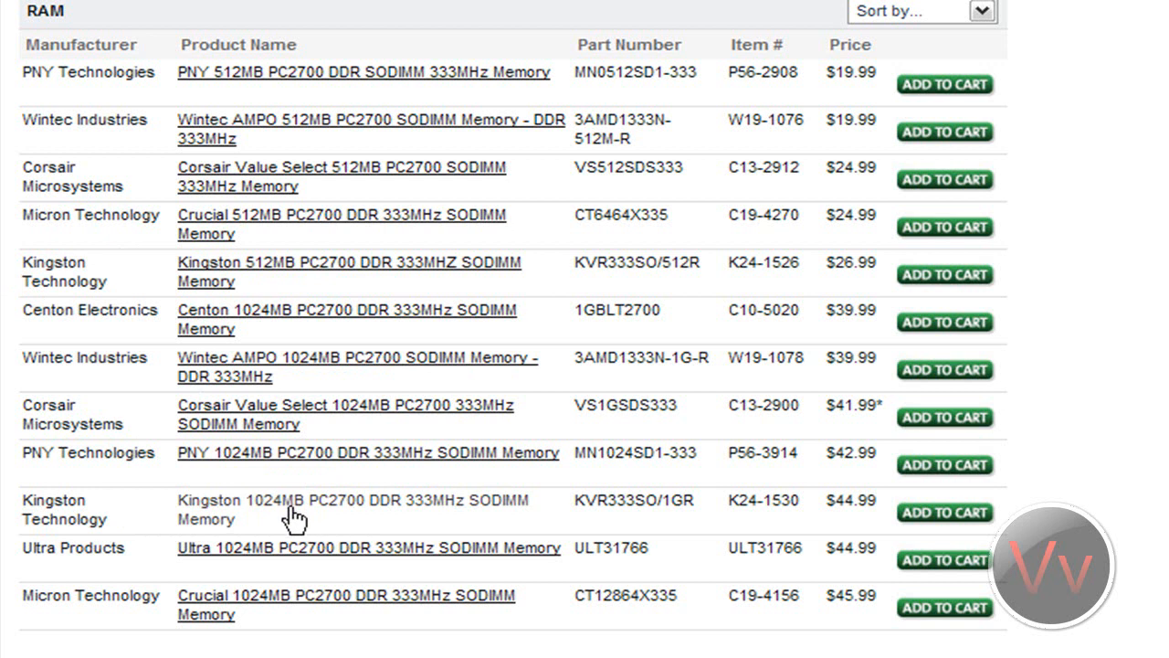
mouse_move(255, 416)
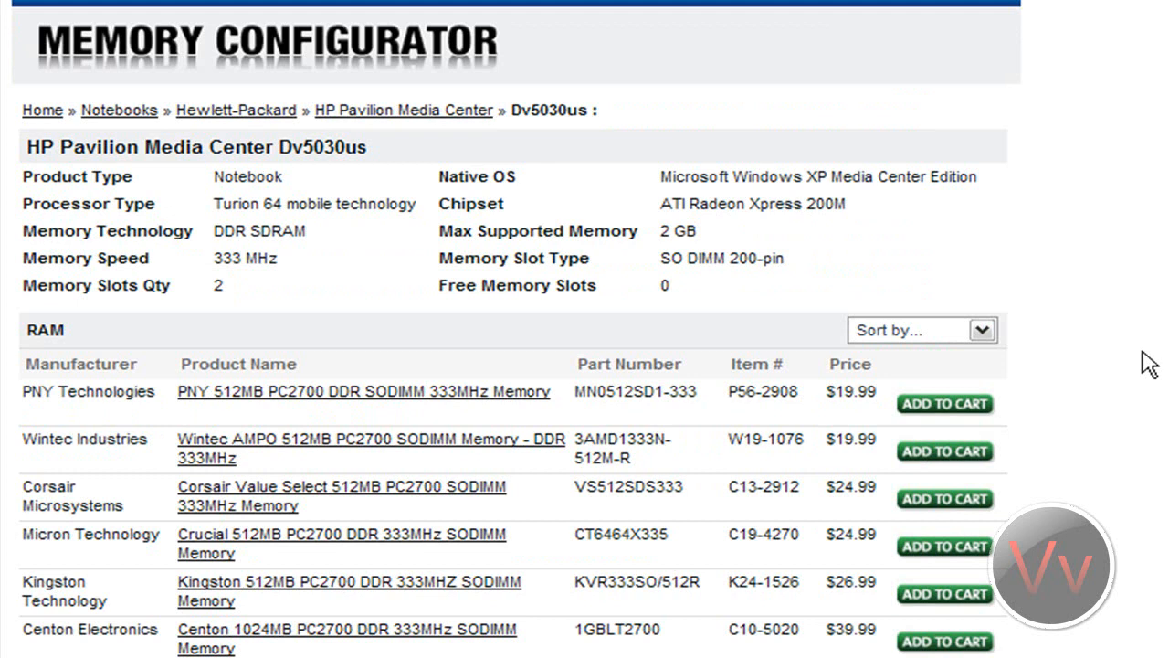
mouse_move(416, 155)
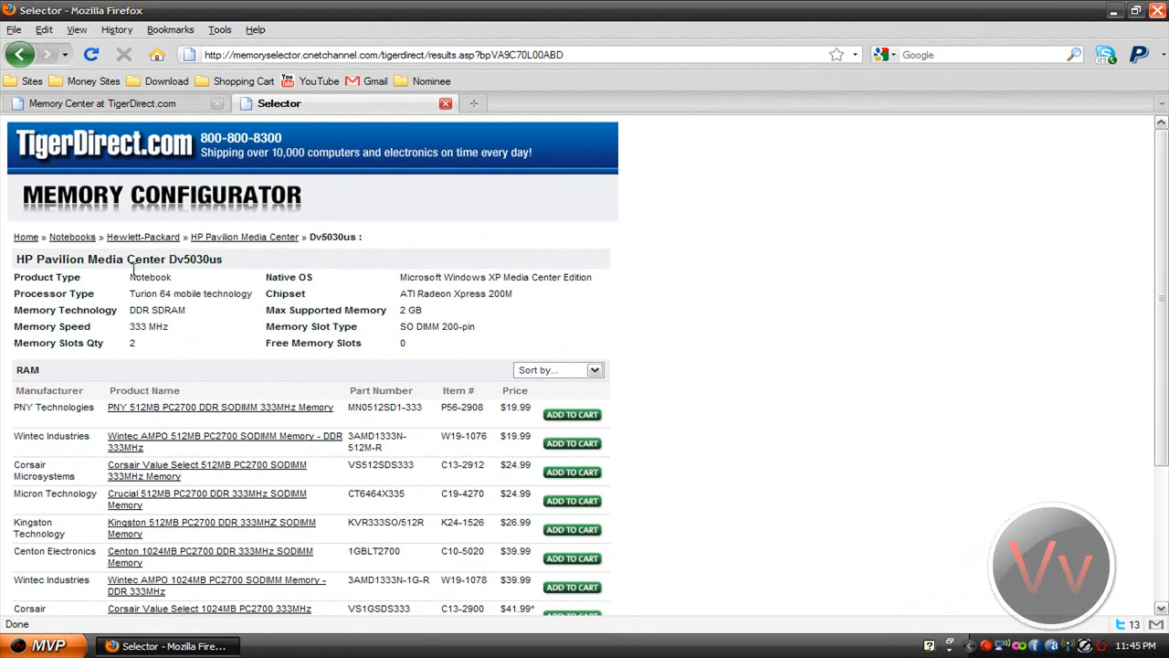
mouse_move(124, 312)
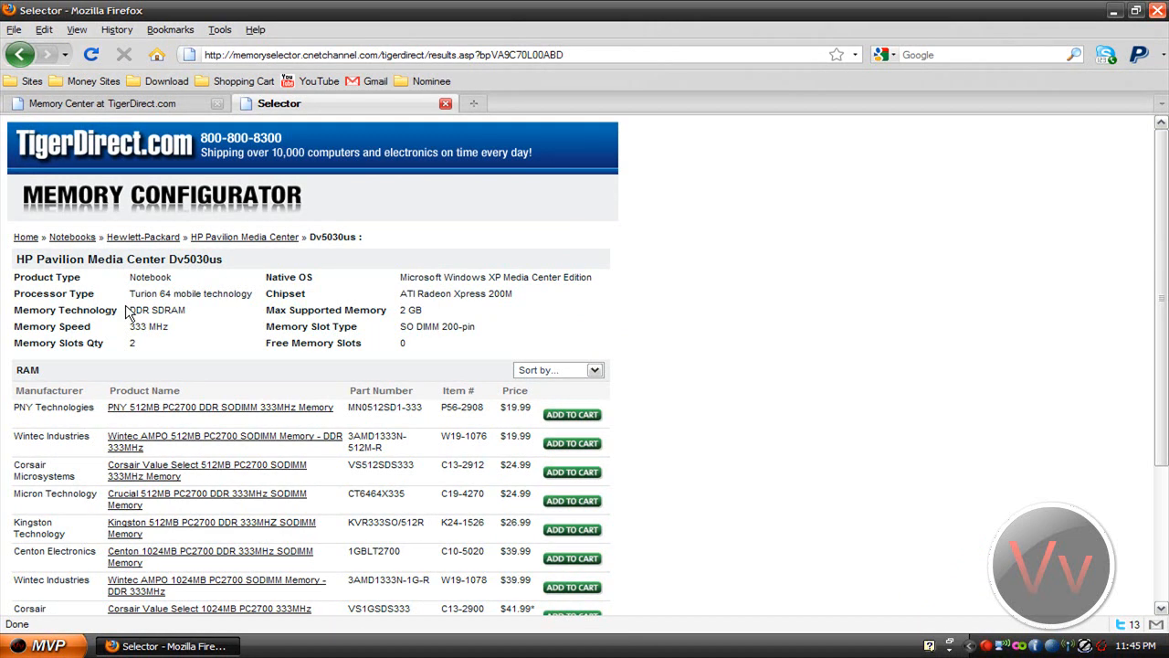